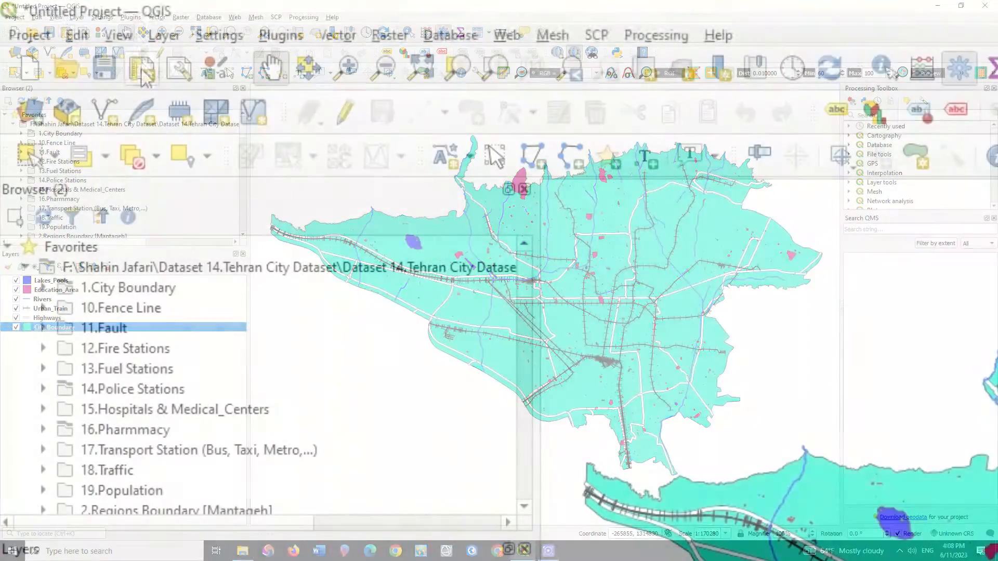
mouse_move(141, 68)
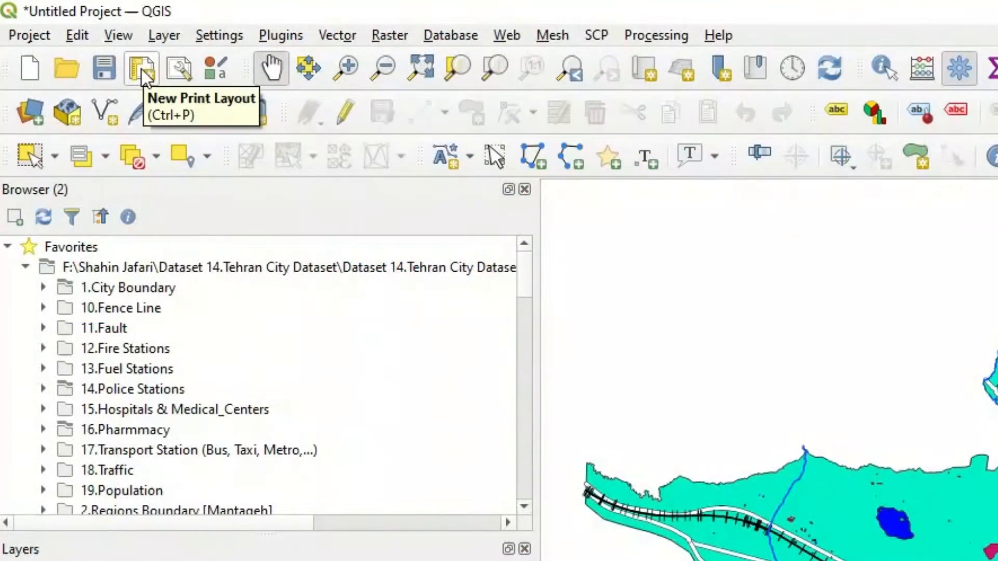
Step: Create a new print layout titled 'New Map' and confirm it
click(140, 68)
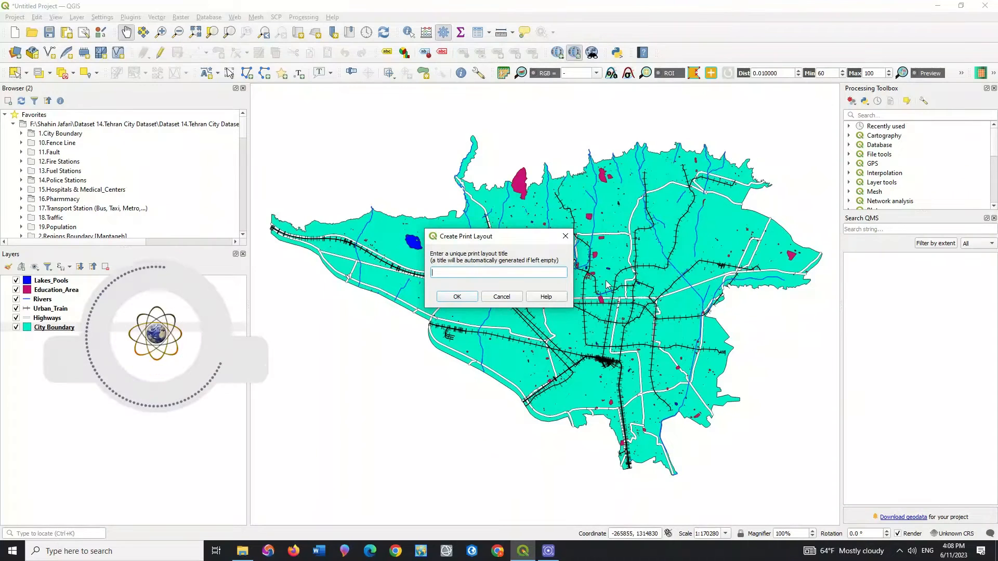
text(New)
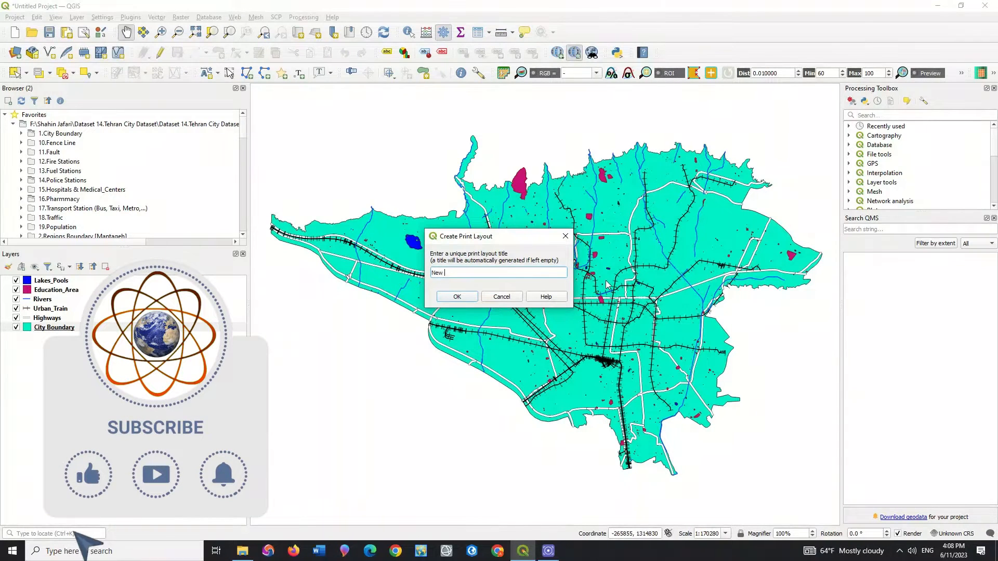
text(Map)
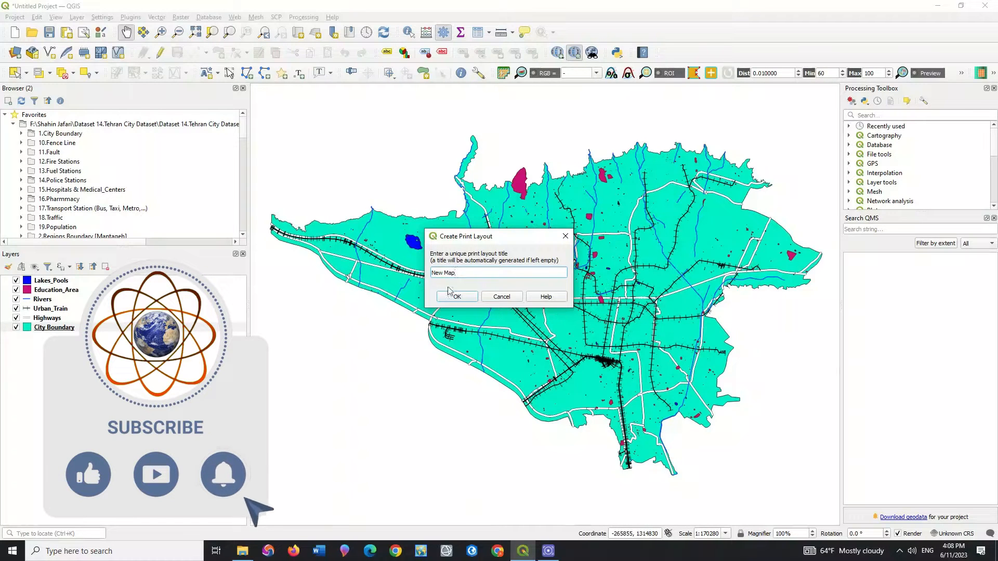
click(456, 297)
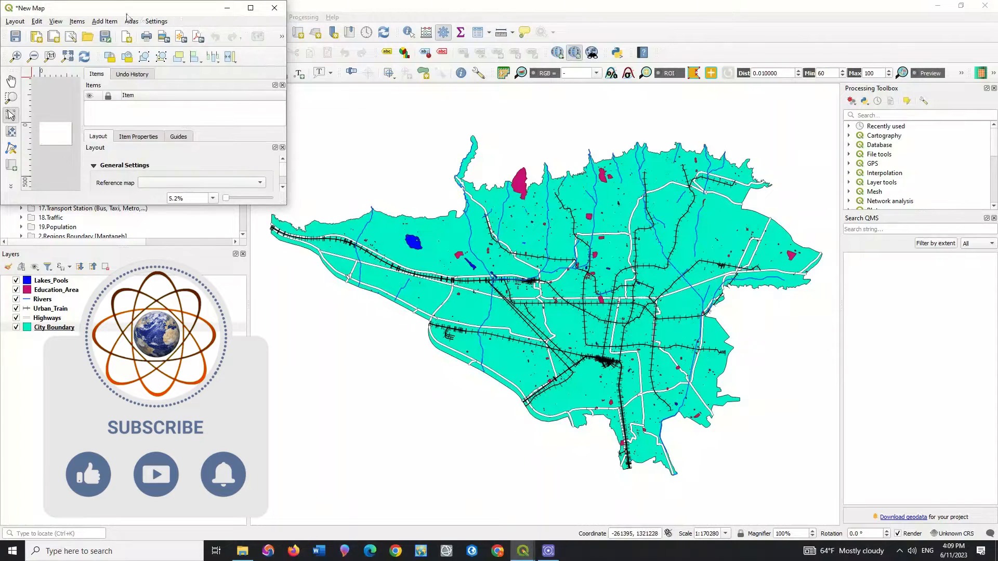
Step: Maximize the layout window and bring up the page size and orientation settings
click(250, 8)
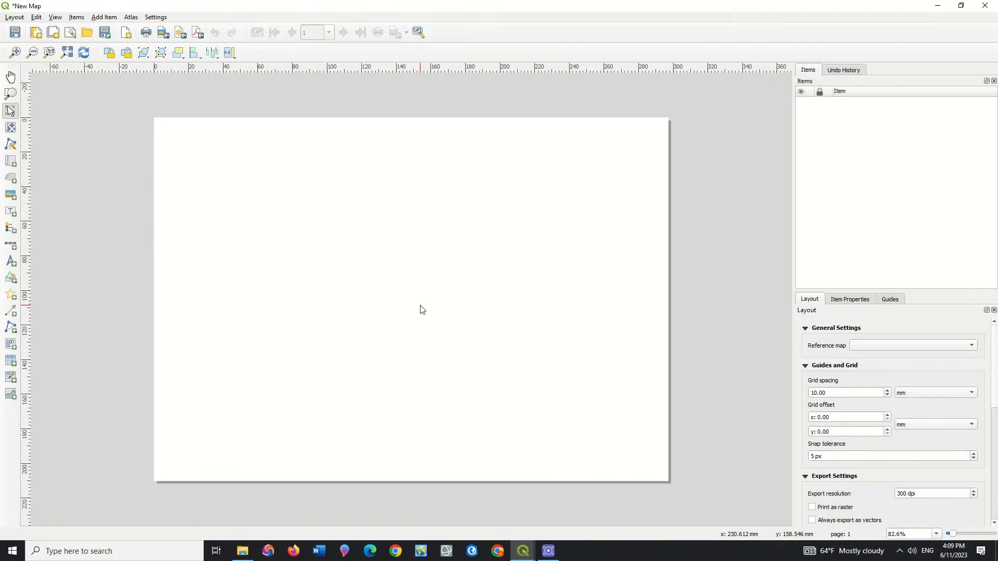
mouse_move(362, 312)
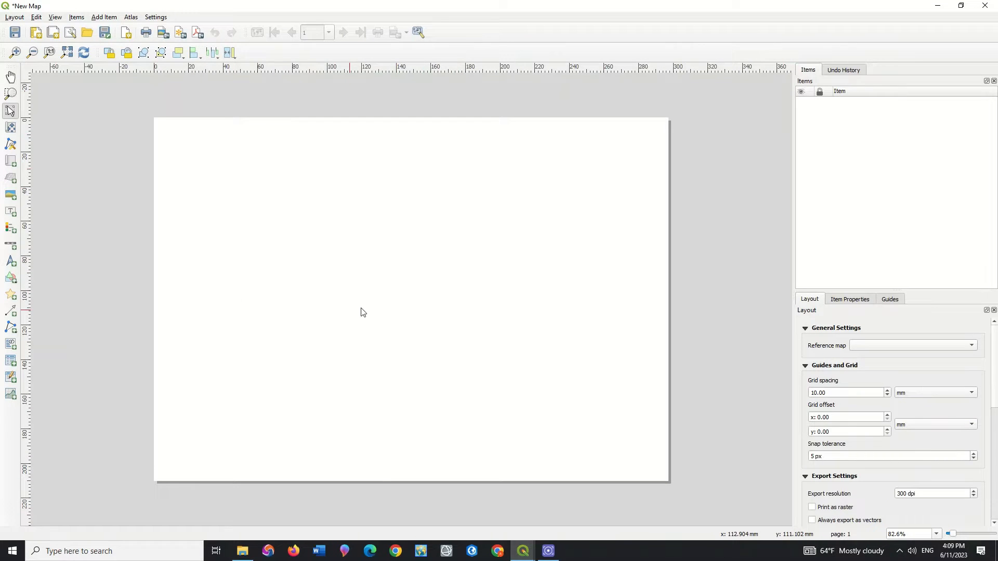
mouse_move(375, 307)
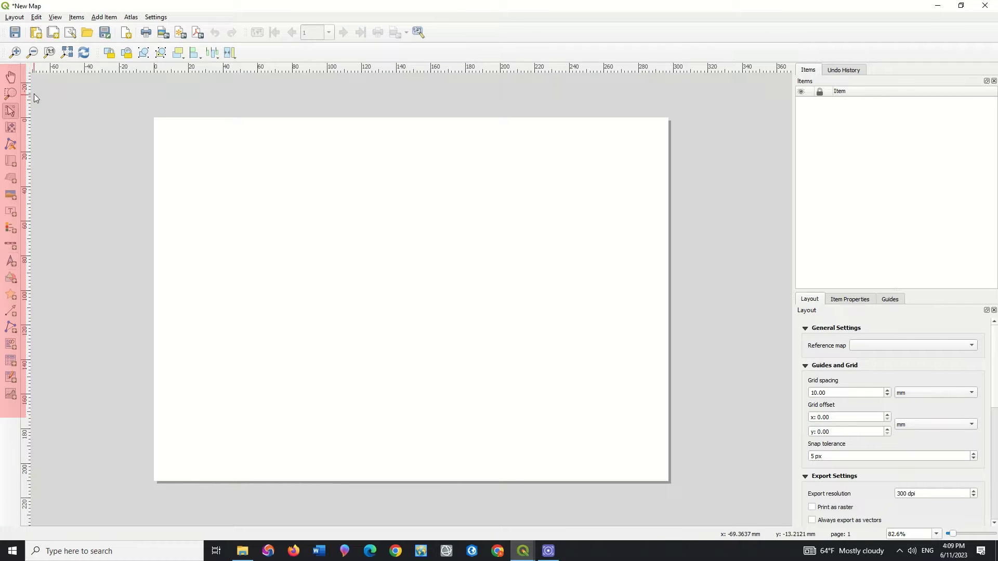
mouse_move(720, 122)
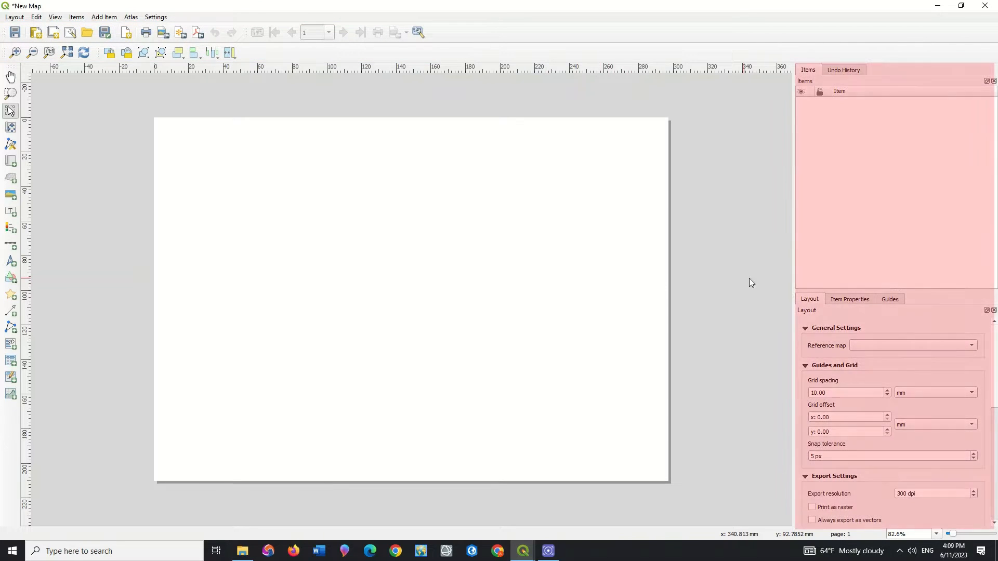
click(848, 298)
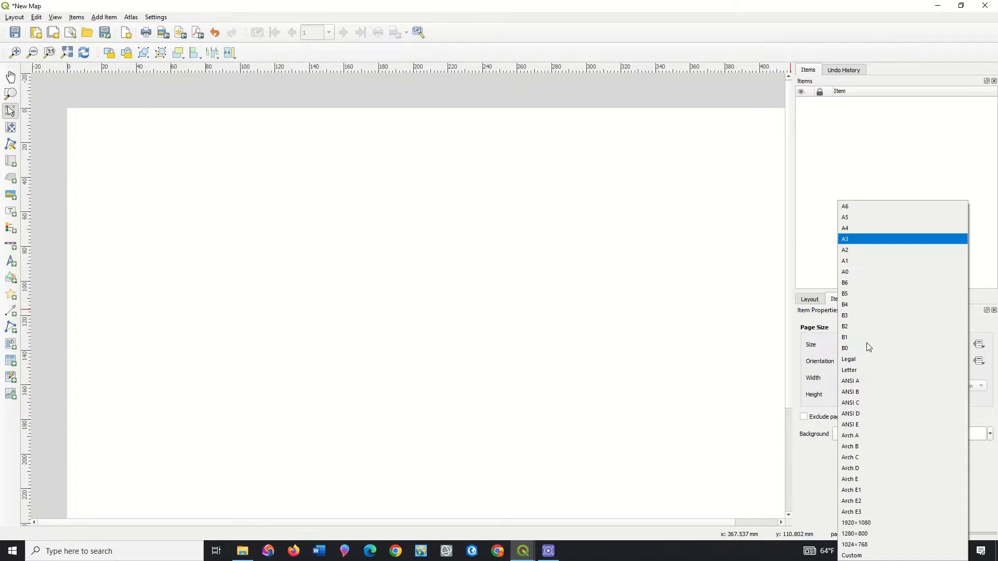
Step: Set the page to A4 landscape (297 × 210 mm) after briefly trying 1920×1080
click(844, 218)
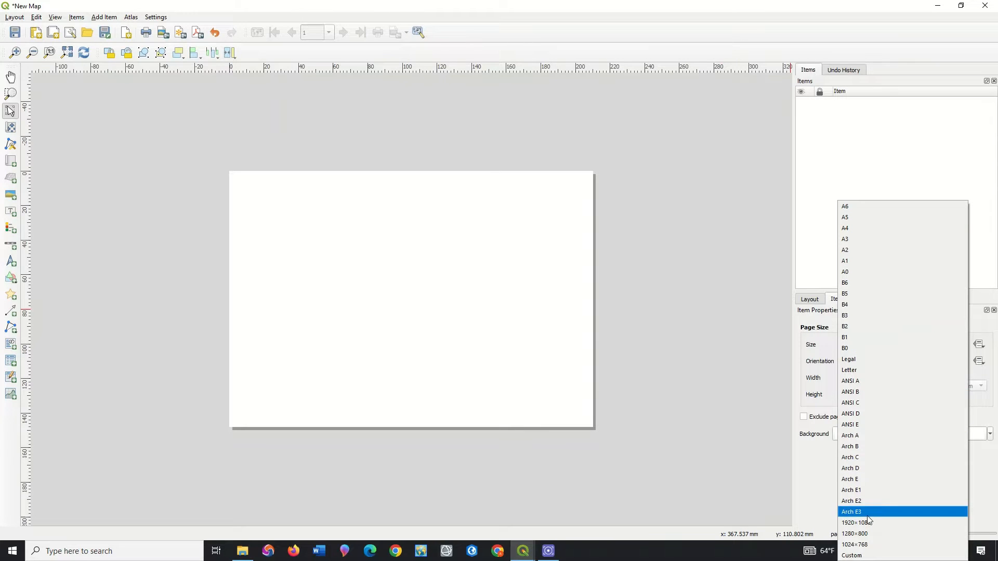
click(855, 523)
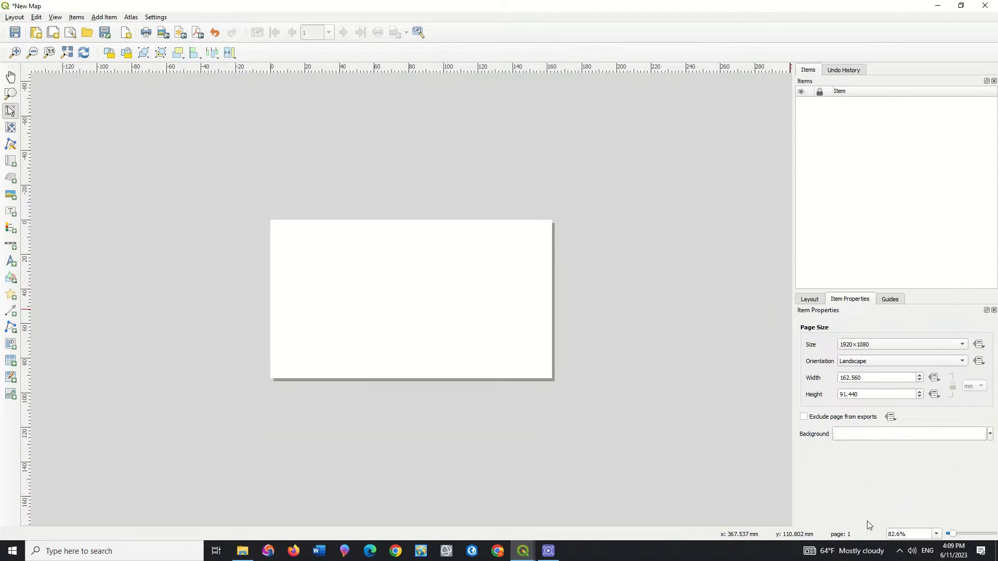
mouse_move(857, 317)
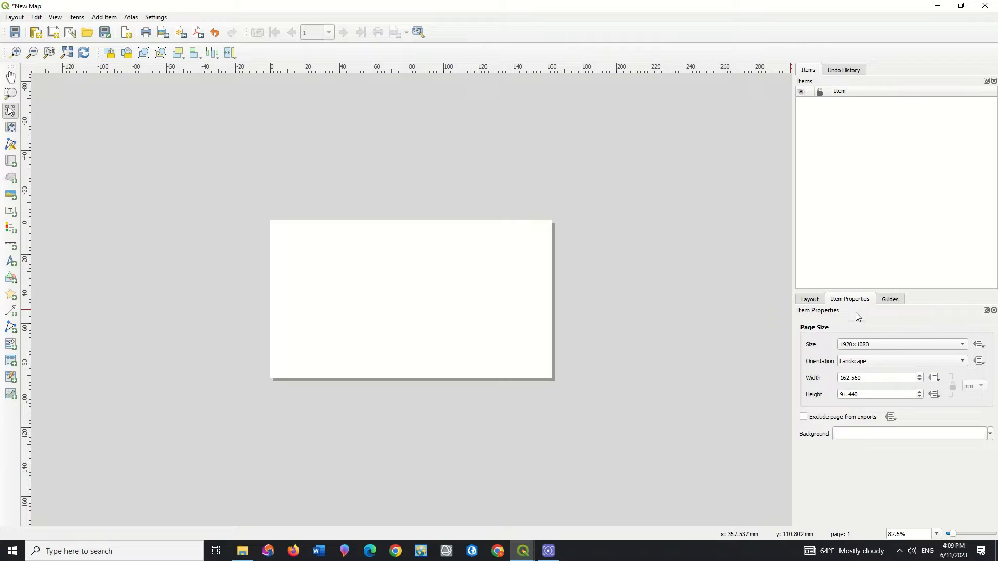
click(960, 344)
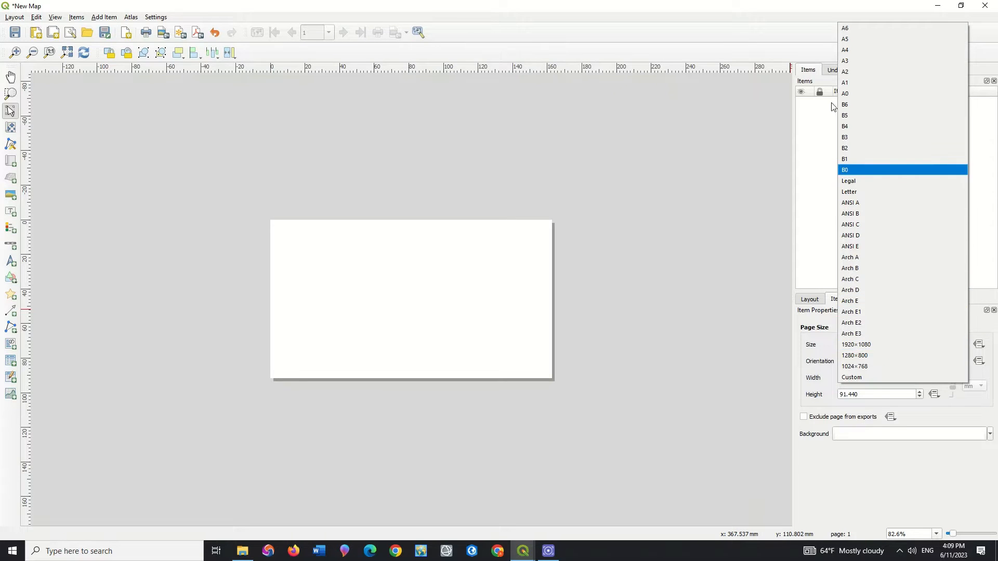
click(844, 50)
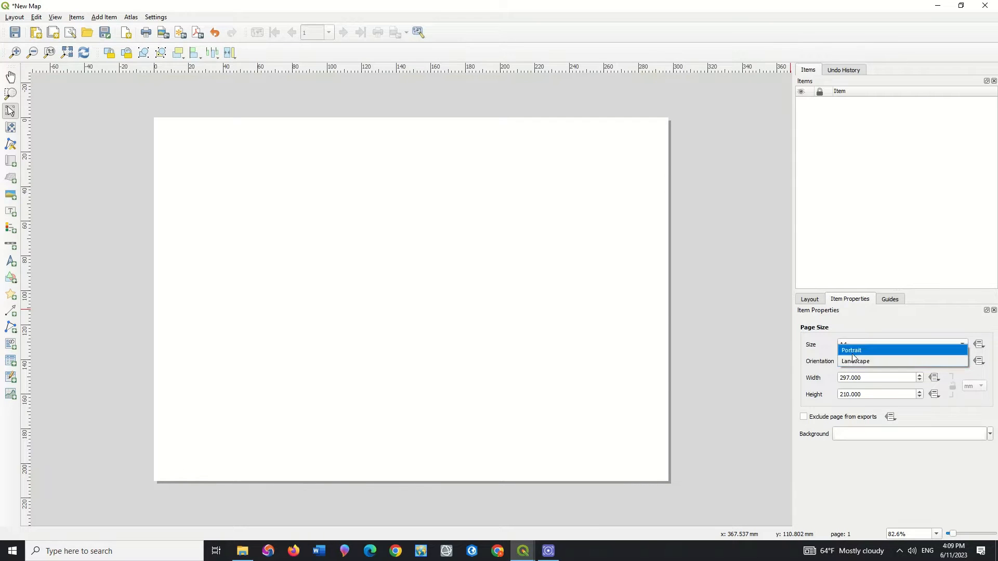
click(856, 360)
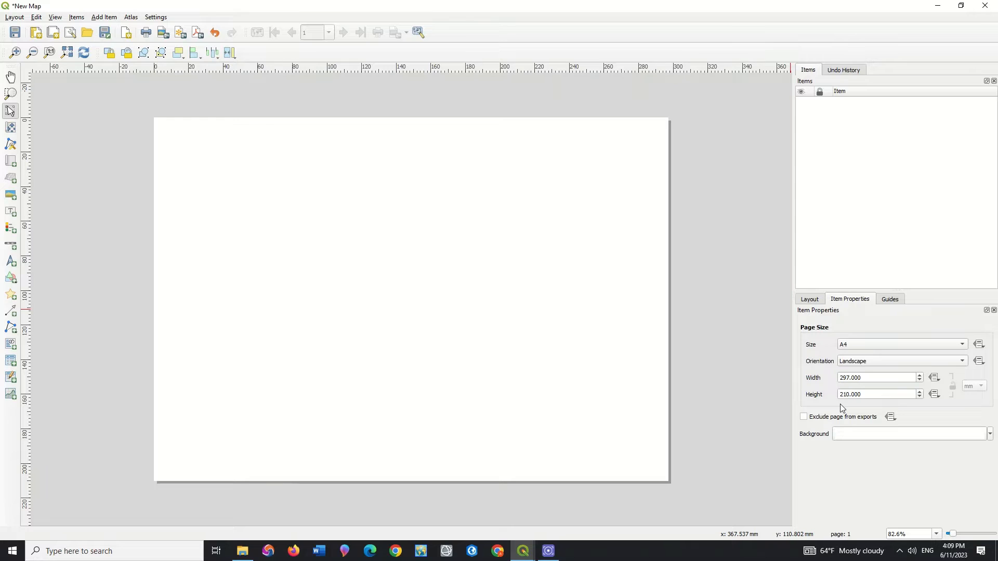
mouse_move(538, 338)
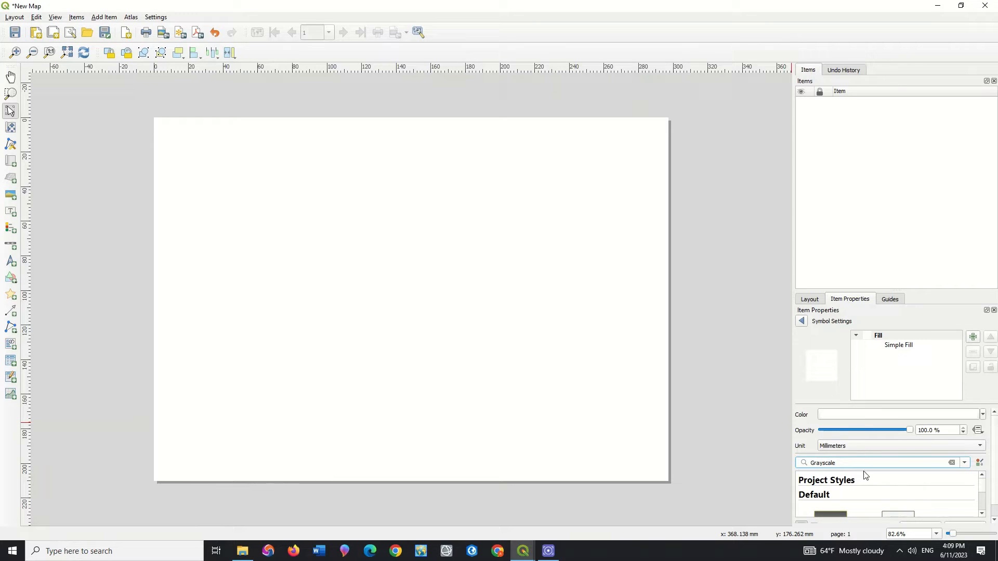
mouse_move(921, 309)
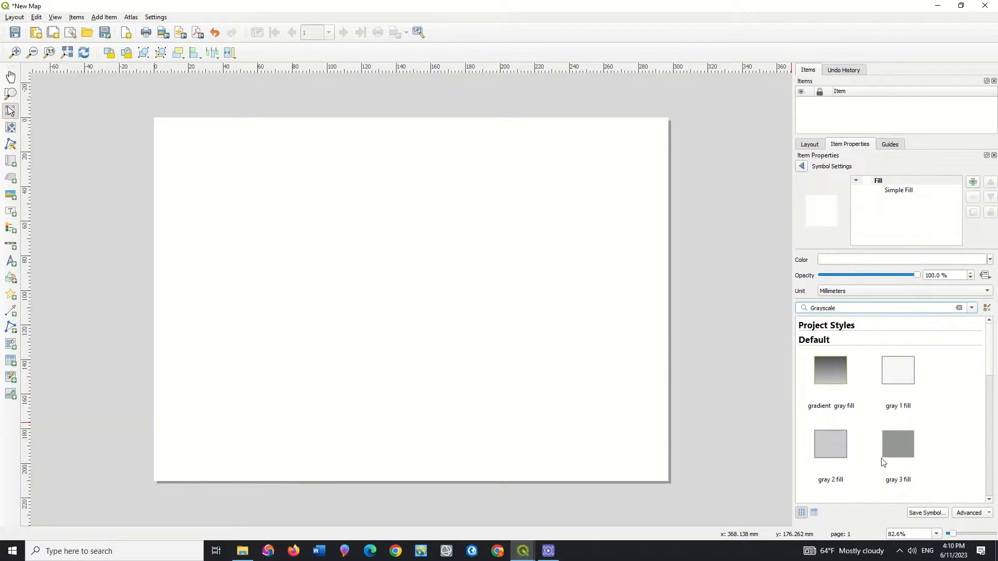
Step: Try light and darker gray page background fills, then scroll through the fill settings
click(830, 443)
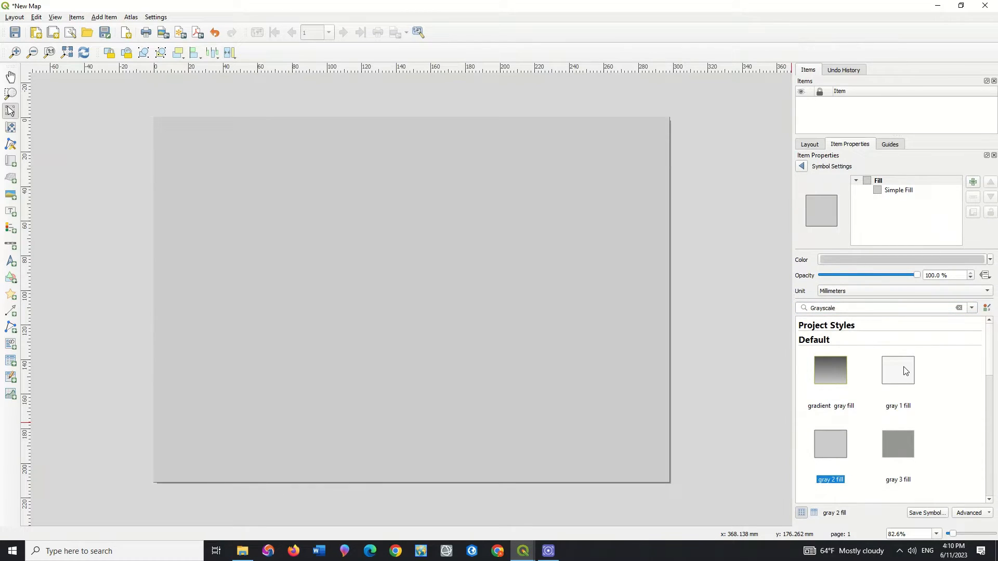
click(896, 443)
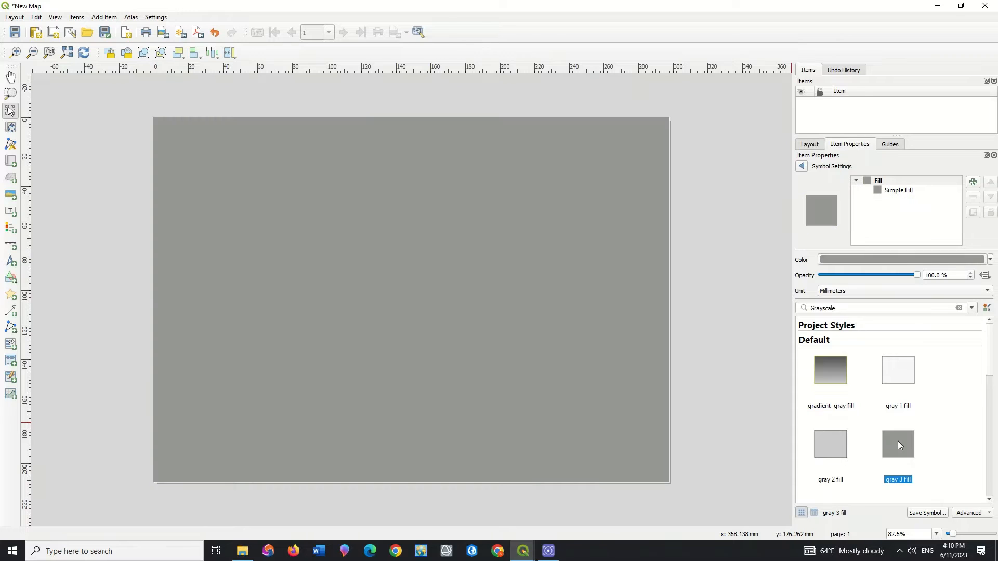
scroll(down, 3)
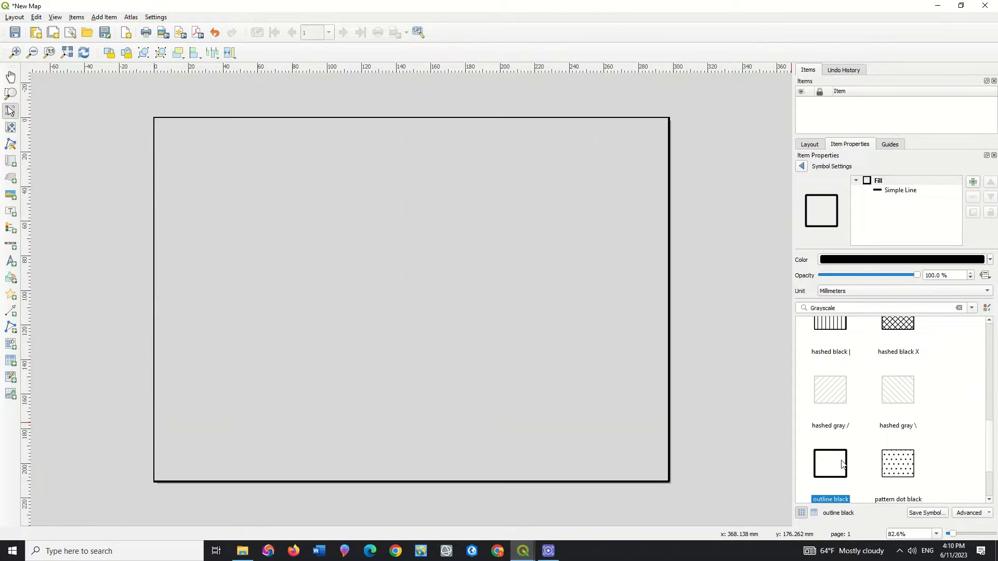
scroll(down, 3)
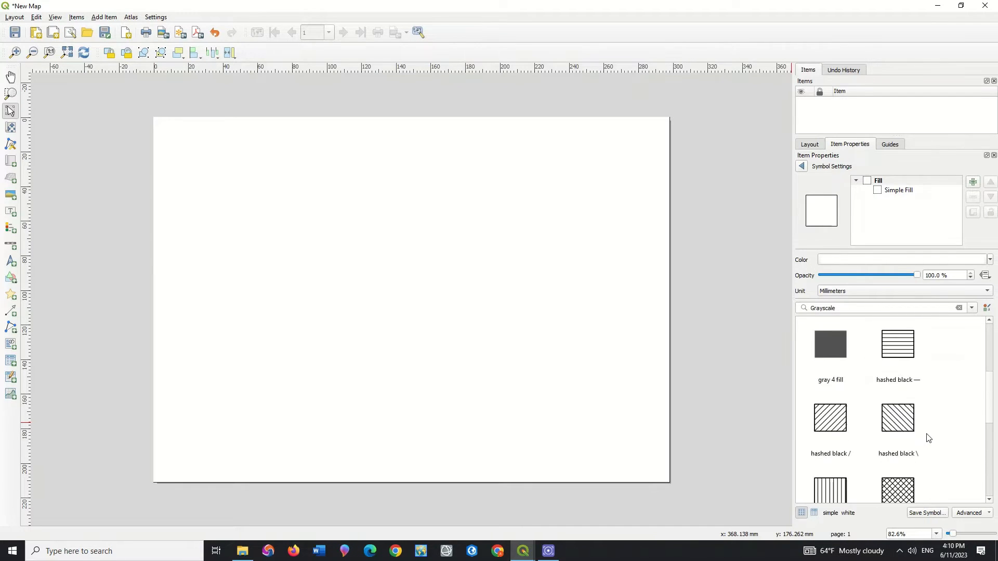
scroll(up, 3)
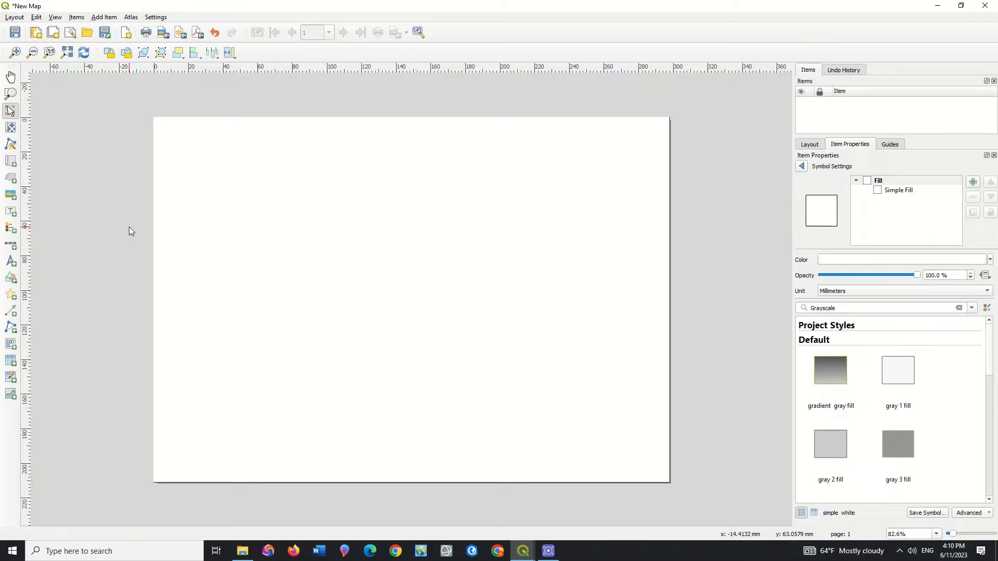
mouse_move(10, 111)
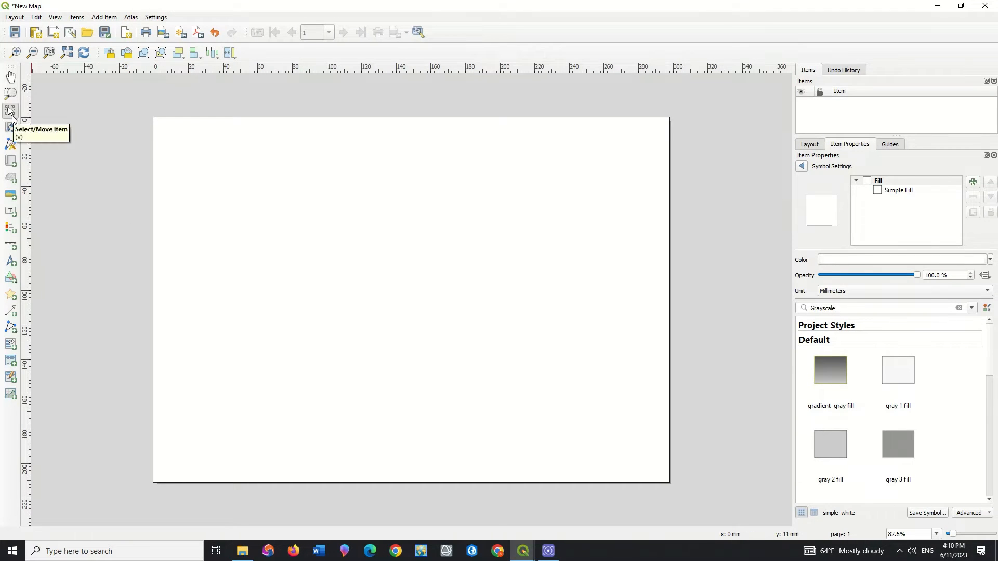
mouse_move(11, 145)
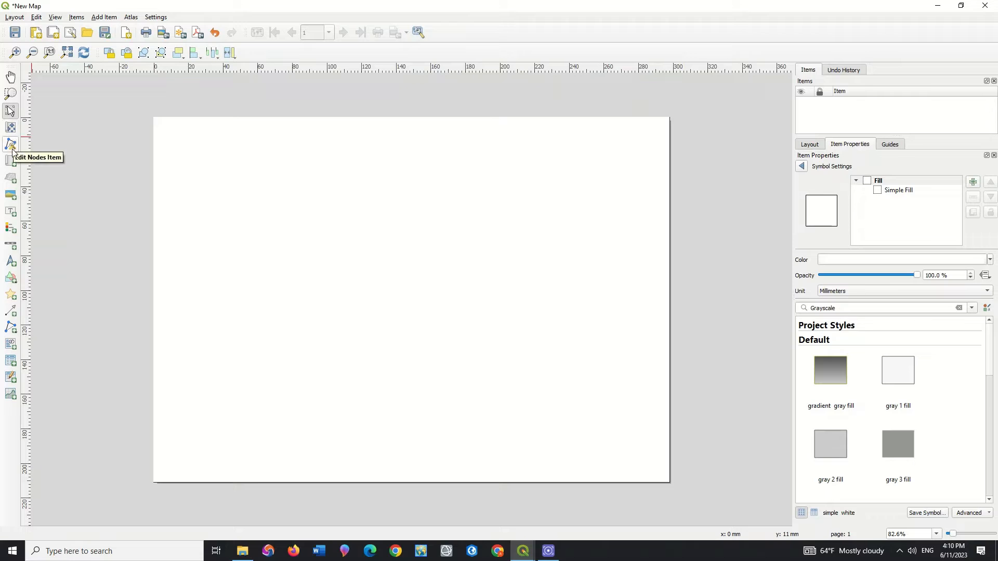
mouse_move(10, 160)
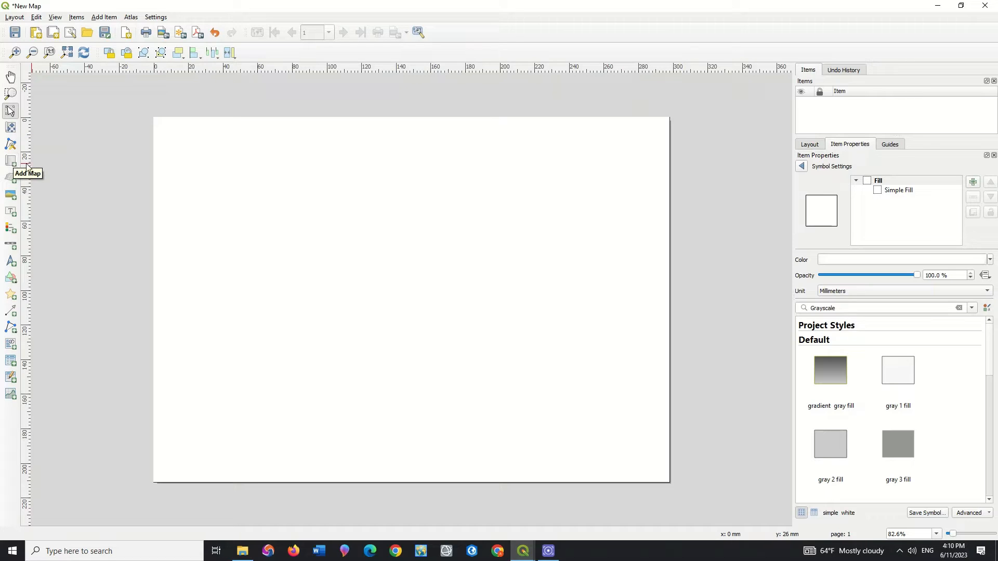
mouse_move(11, 165)
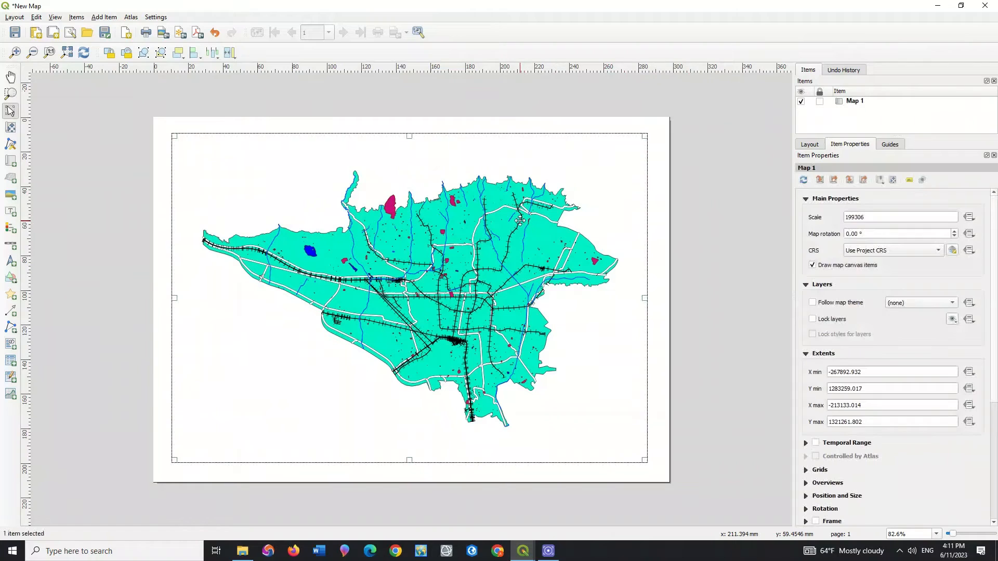
mouse_move(519, 221)
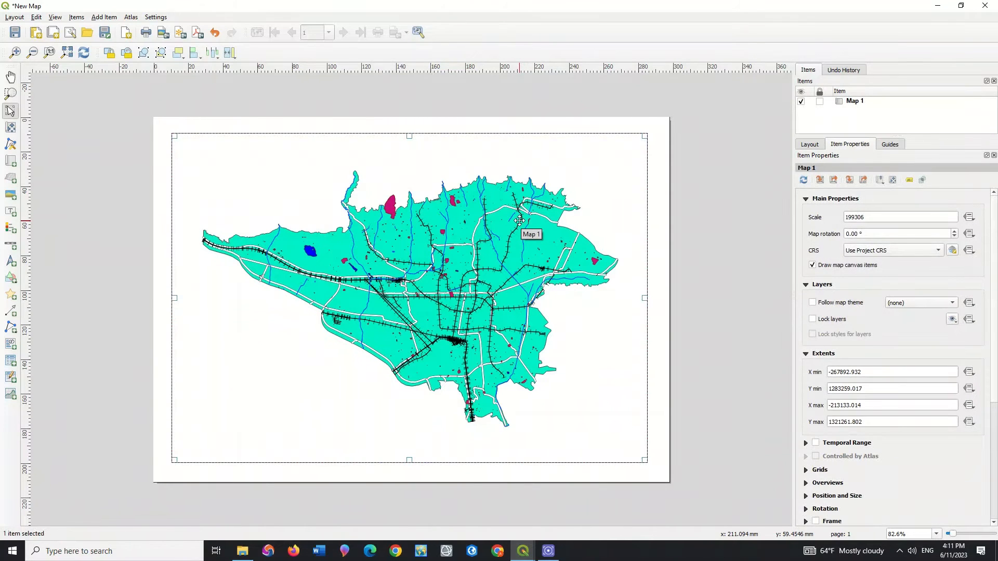
mouse_move(507, 190)
text(180000)
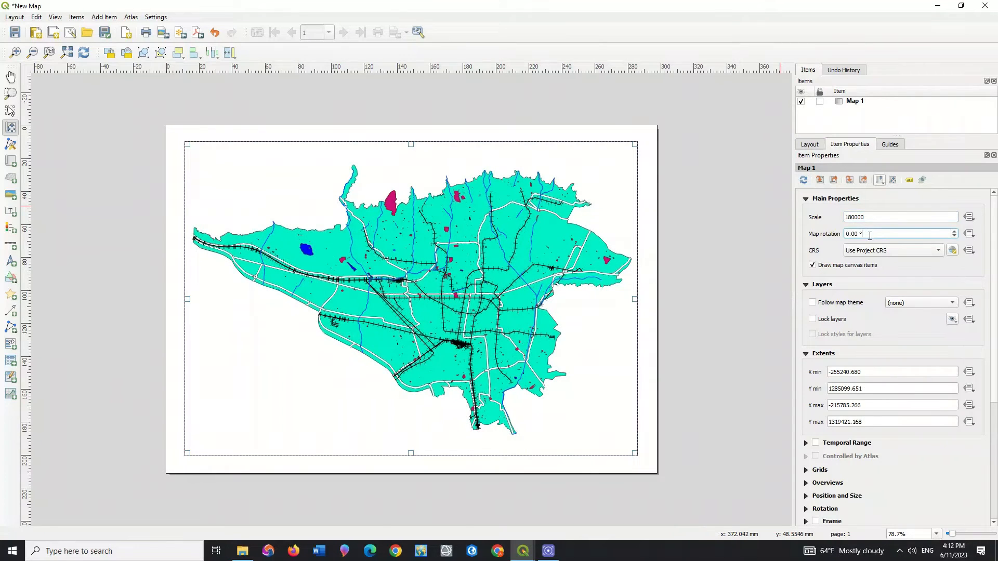
mouse_move(495, 139)
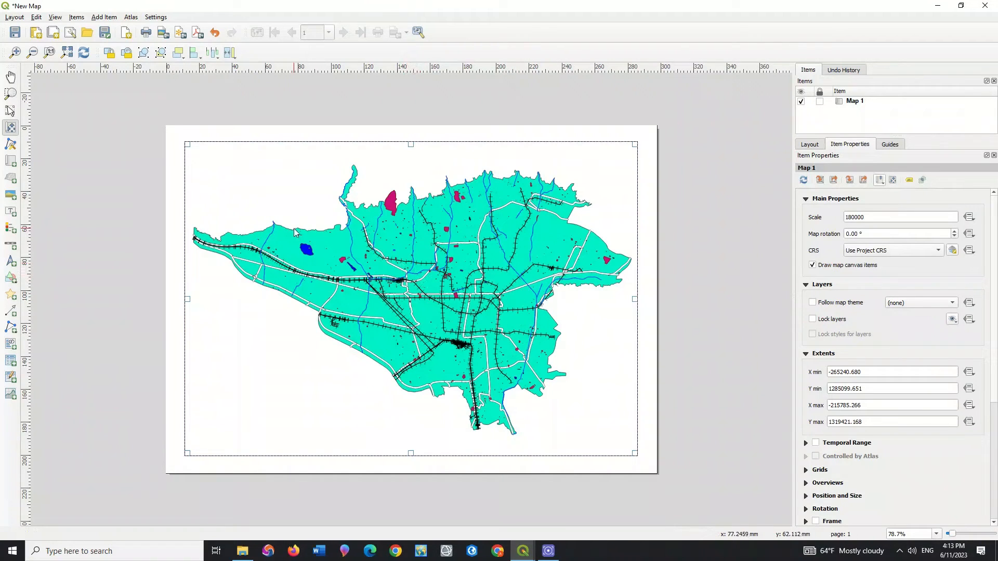
mouse_move(26, 164)
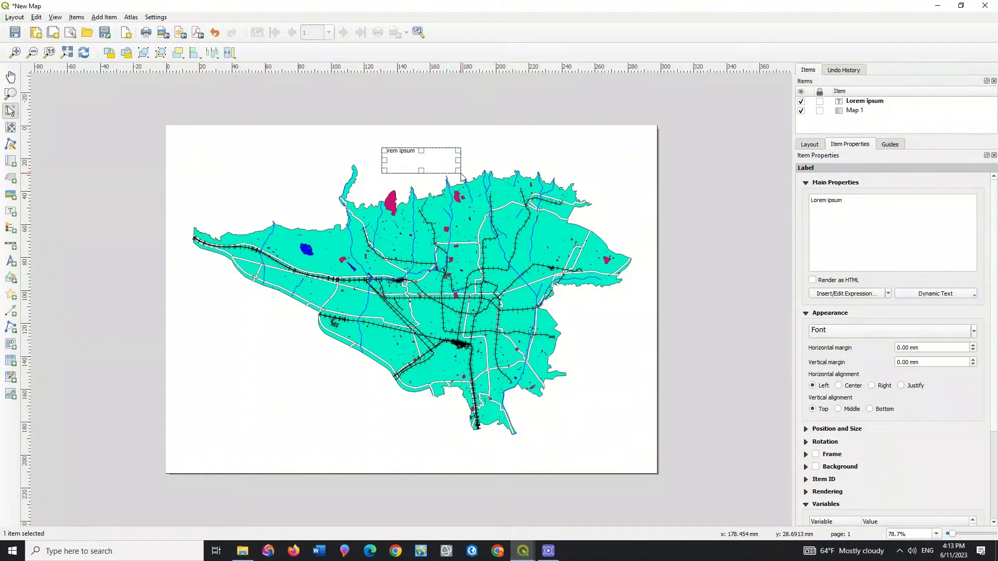
Step: Replace the label's placeholder text with 'Tehran Map'
click(875, 203)
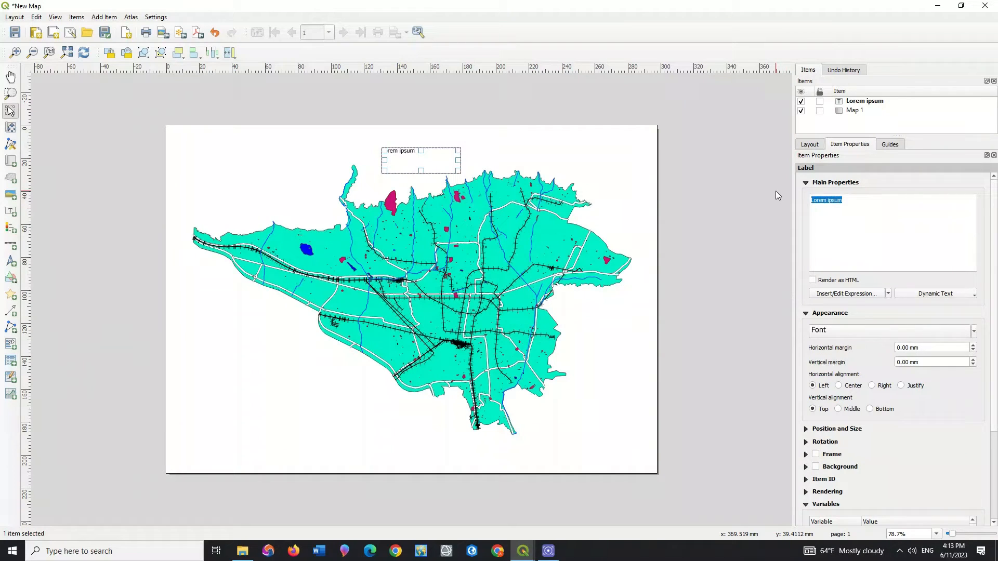
text(Tehra)
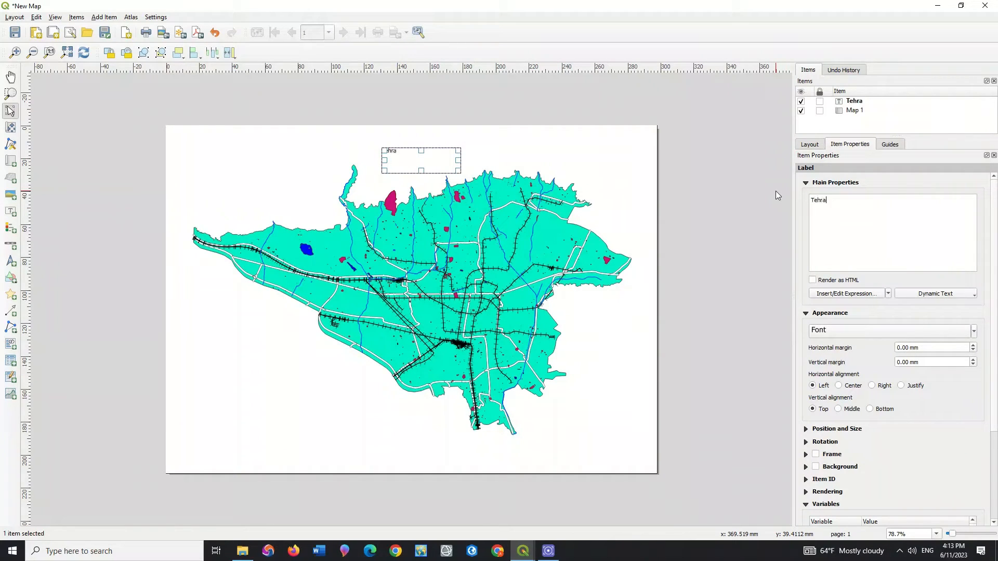
text(n)
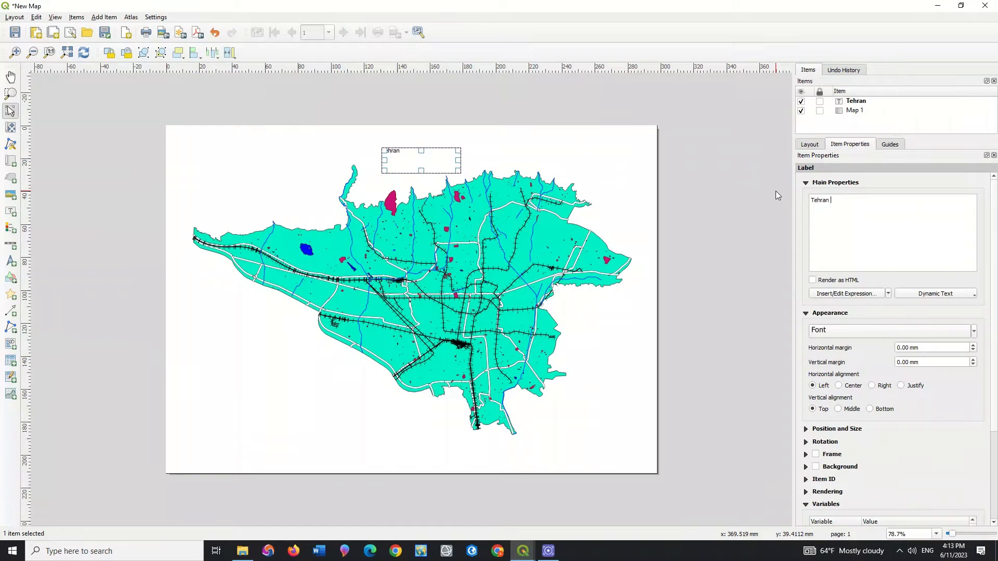
text(Map)
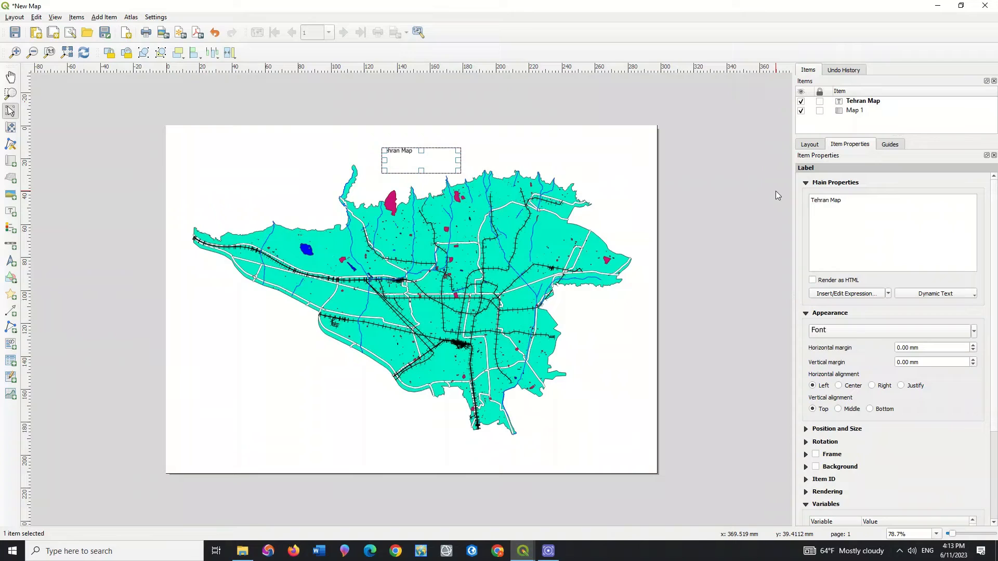
click(831, 221)
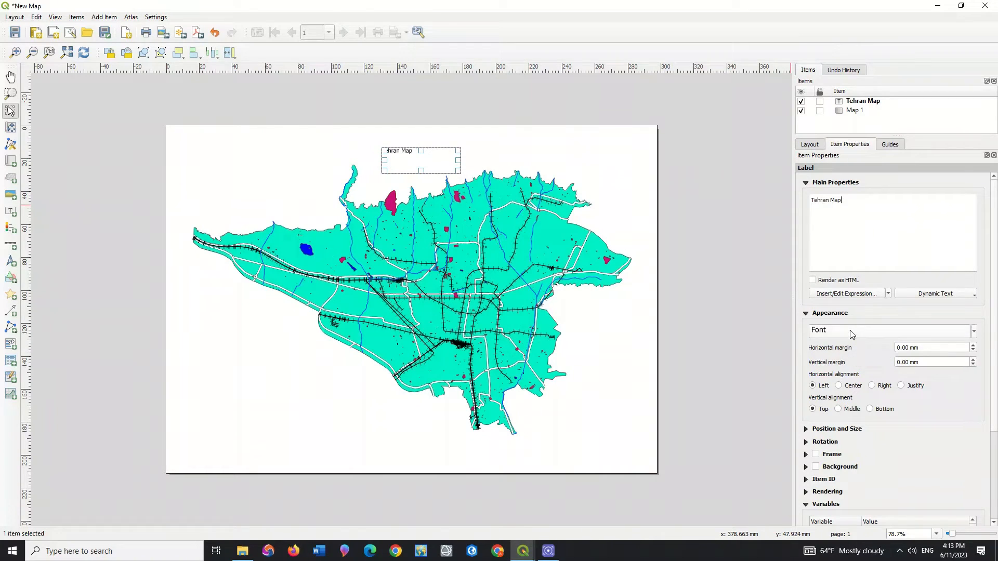
Step: Make the title Times New Roman, Bold, size 19, and bring up its text colour picker
click(890, 329)
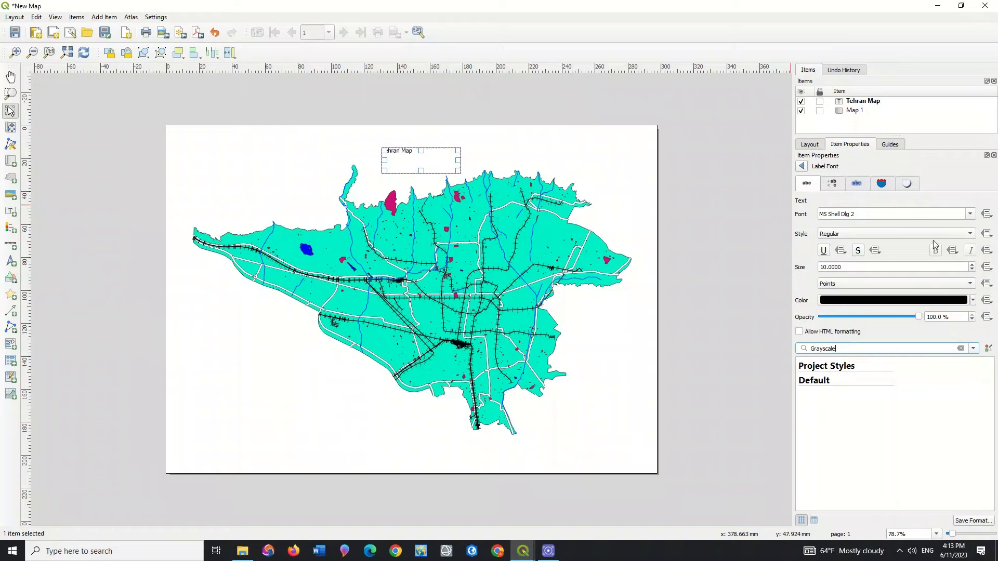
click(969, 213)
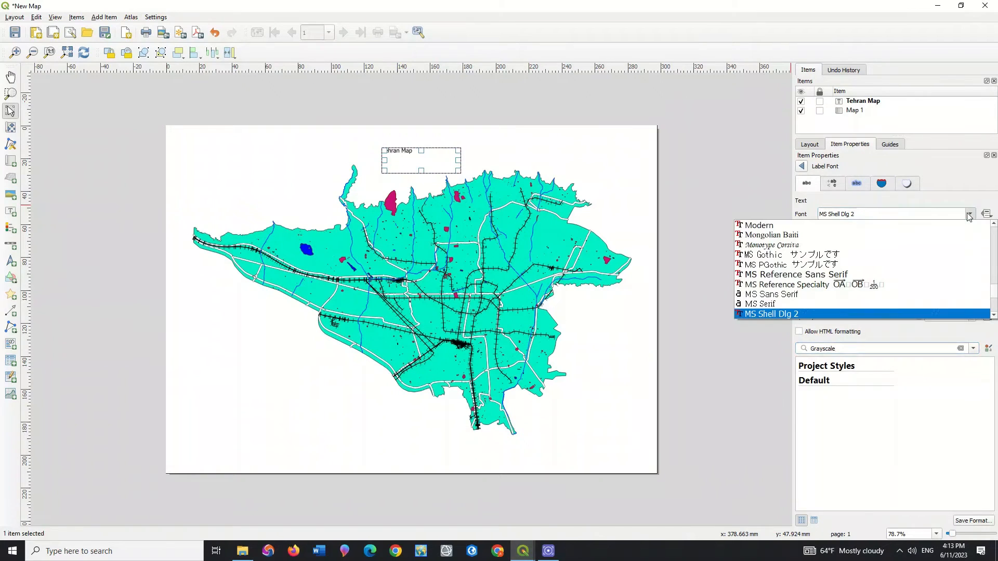
scroll(down, 3)
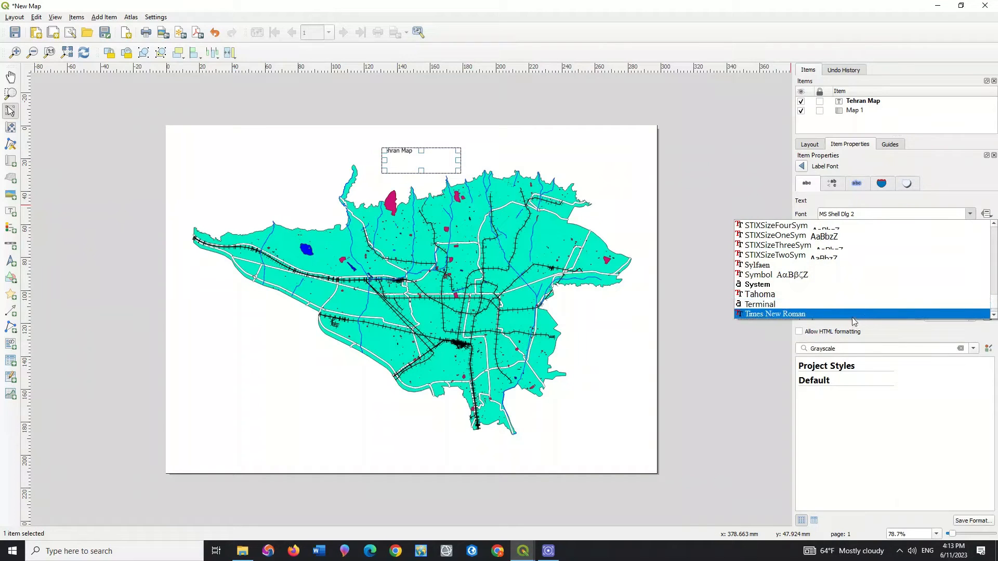
click(774, 314)
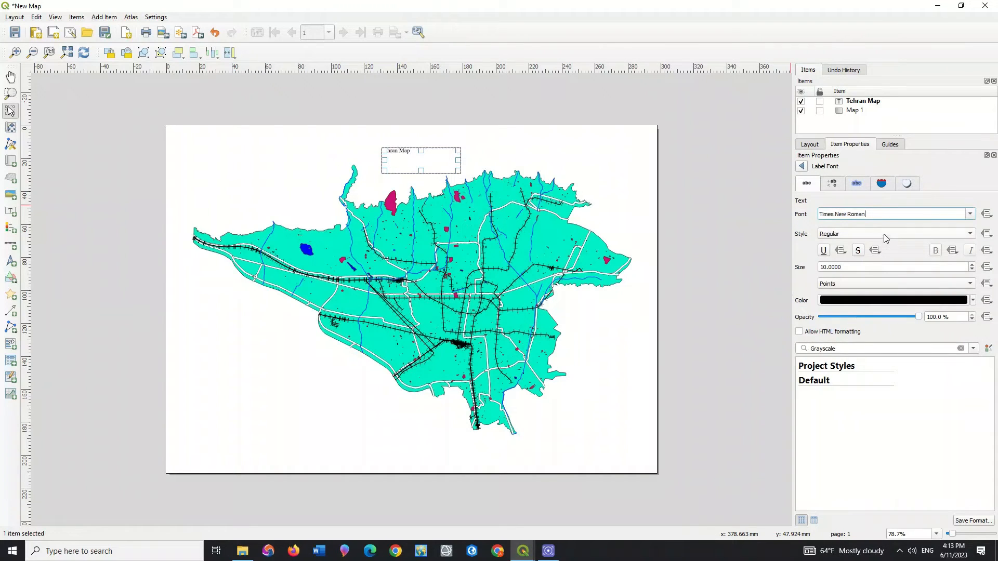
click(968, 234)
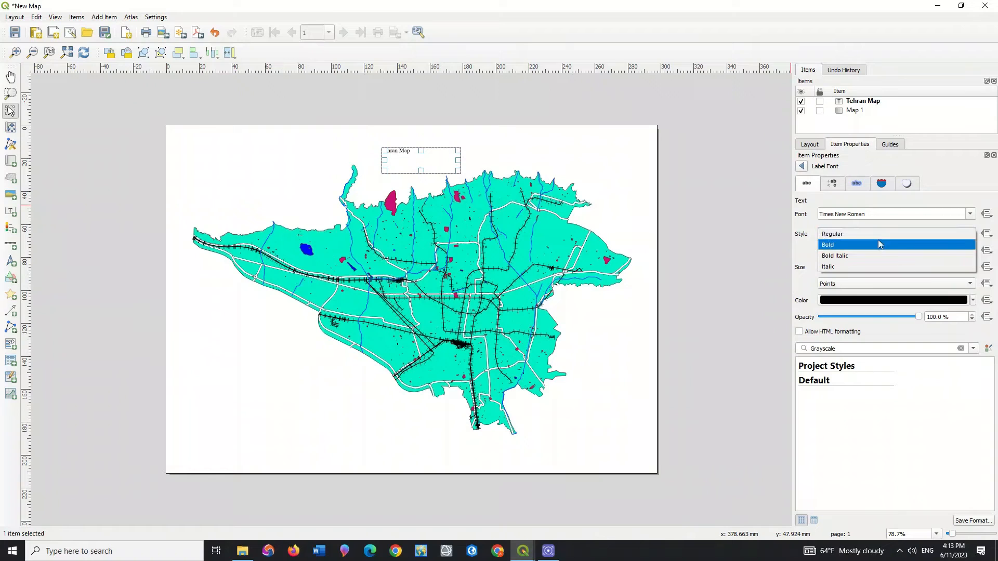
click(828, 244)
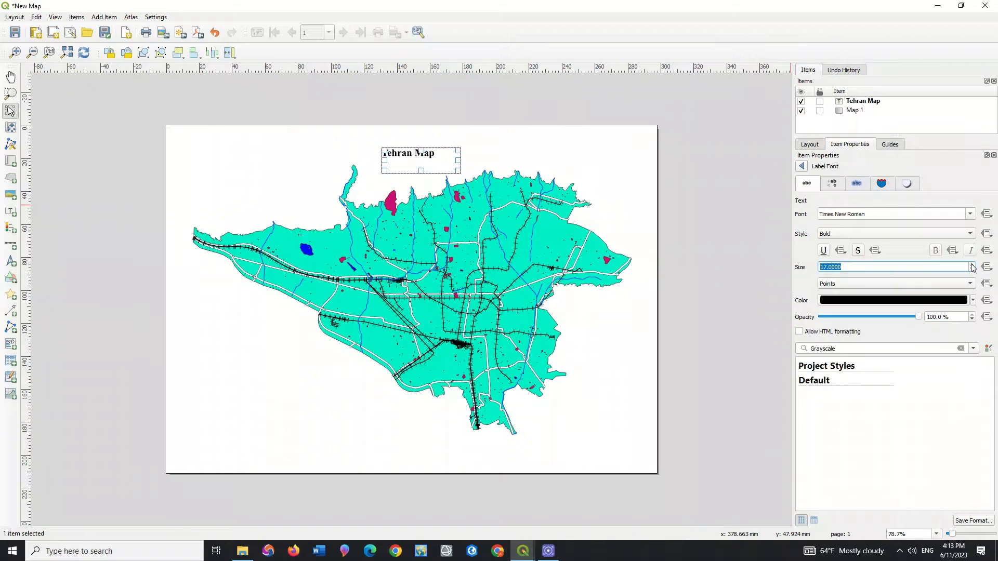
click(971, 263)
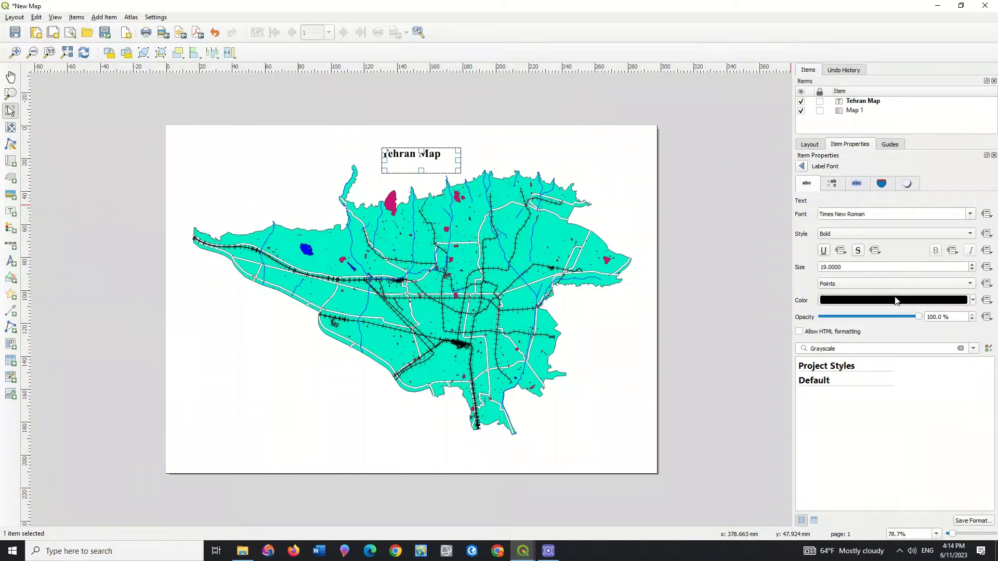
click(894, 300)
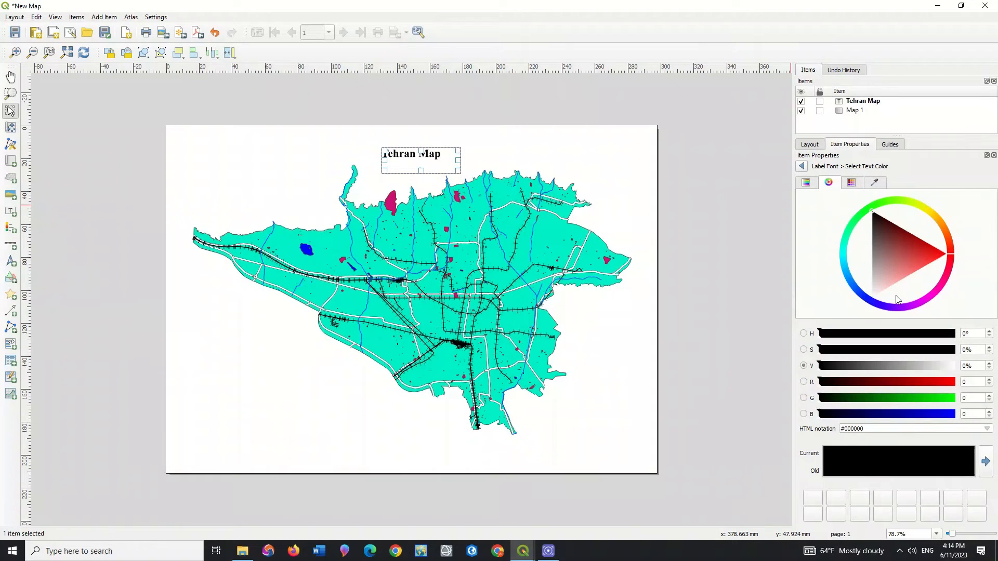
mouse_move(873, 488)
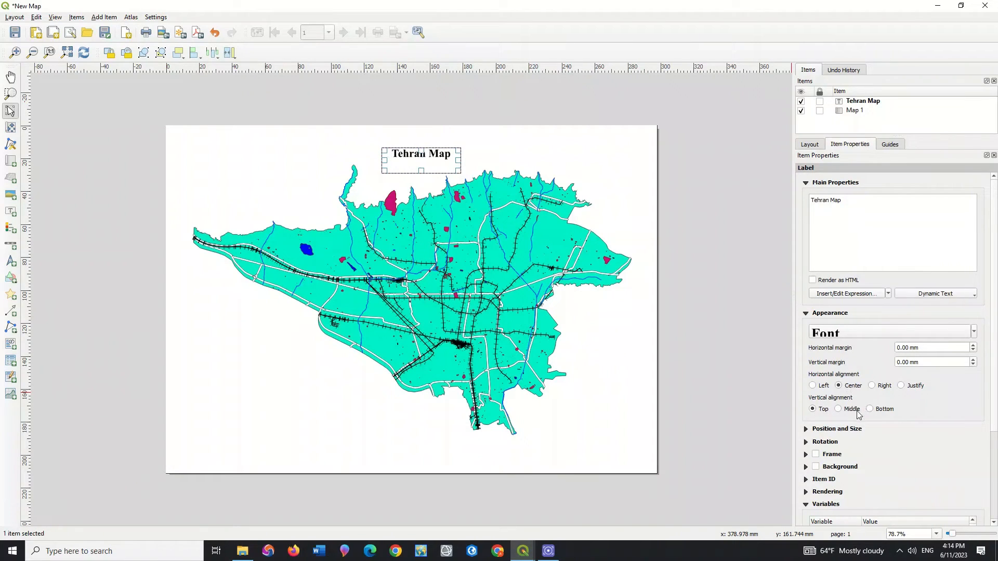
Step: Centre the title vertically in its label and move it above the map
click(838, 408)
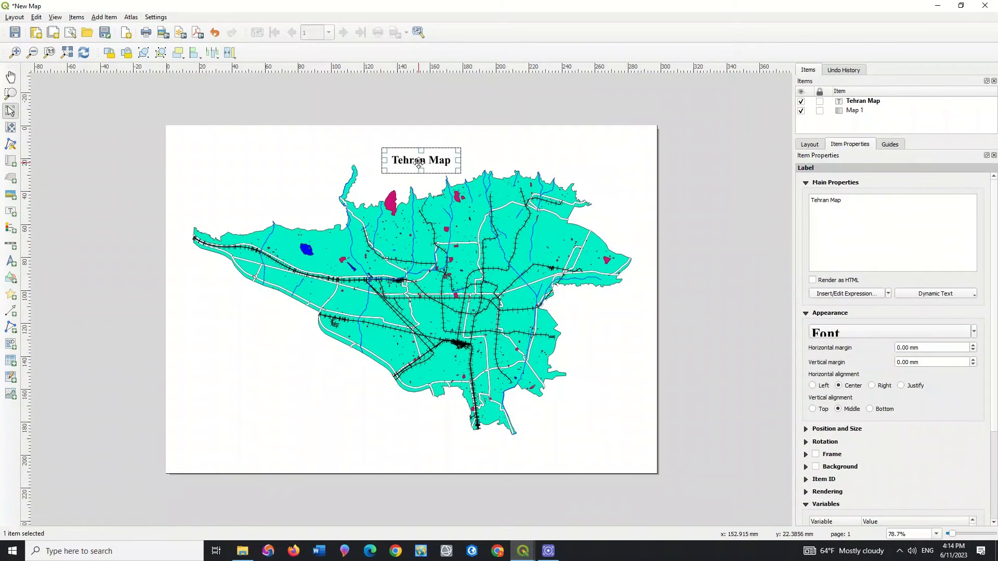
drag(419, 160, 411, 155)
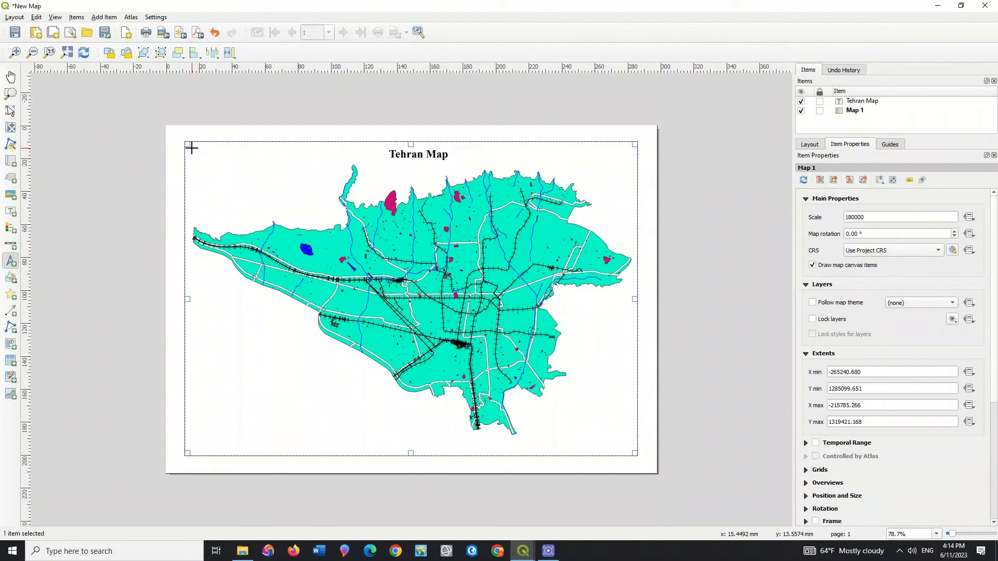
Step: Draw a picture item top-left, use the solid black north arrow, shrink it and deselect
drag(192, 148, 229, 193)
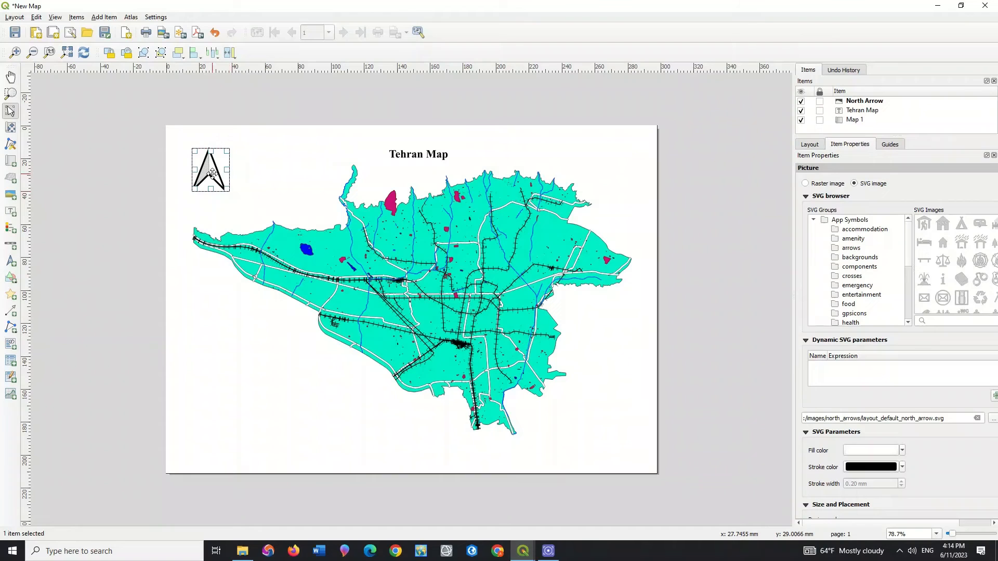
click(806, 183)
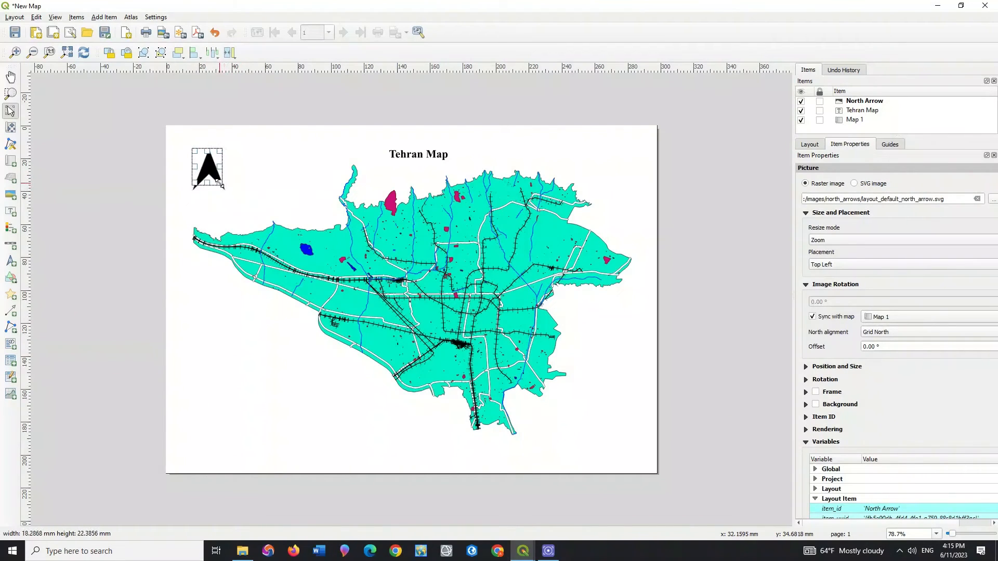
click(204, 167)
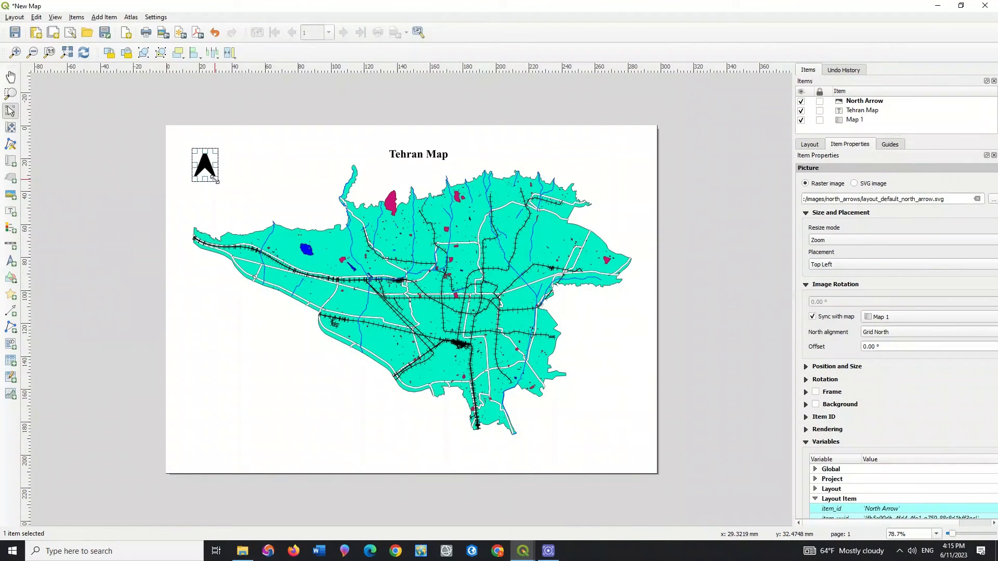
click(854, 119)
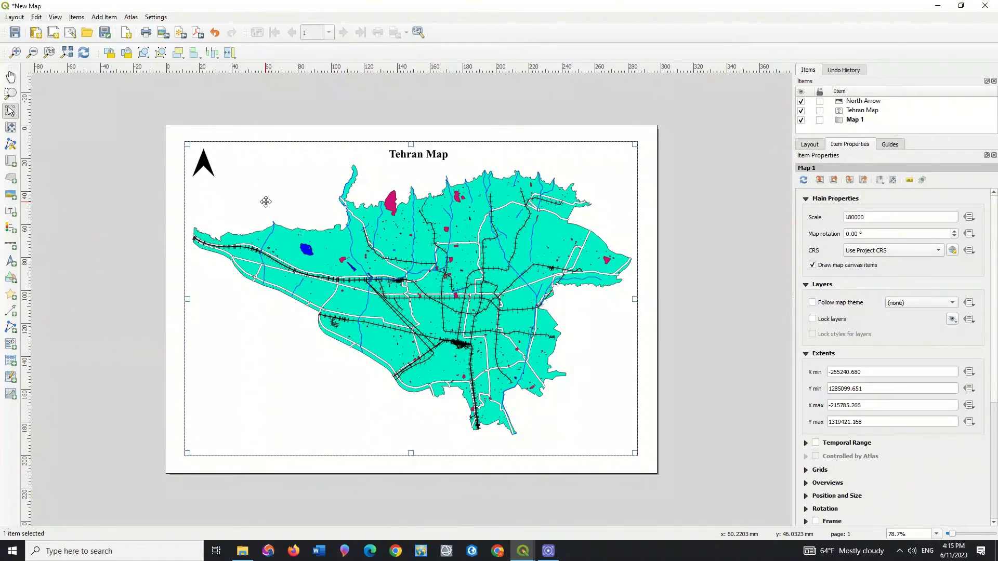
click(128, 266)
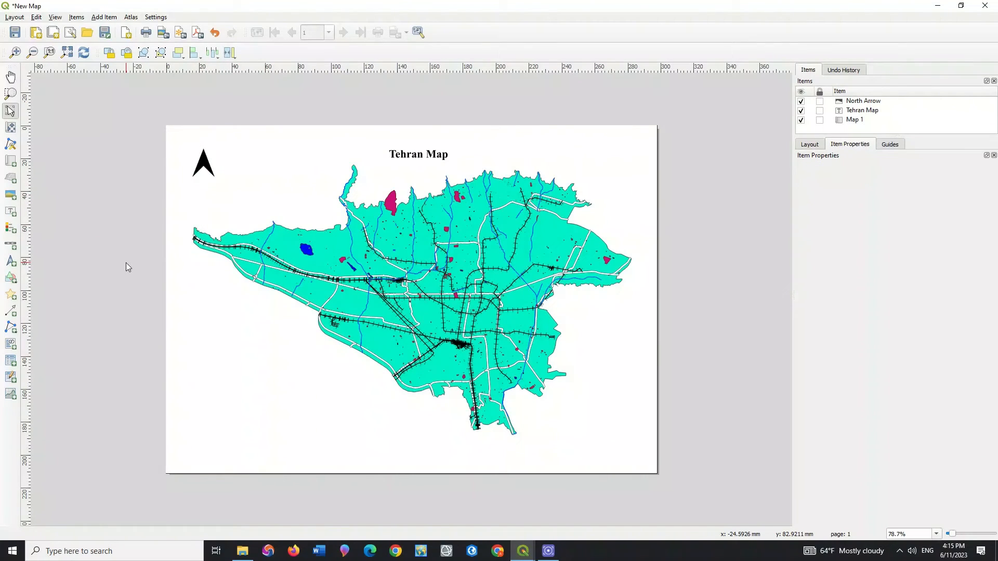
Step: Add a legend of the map layers and position it in the bottom-left area
click(11, 228)
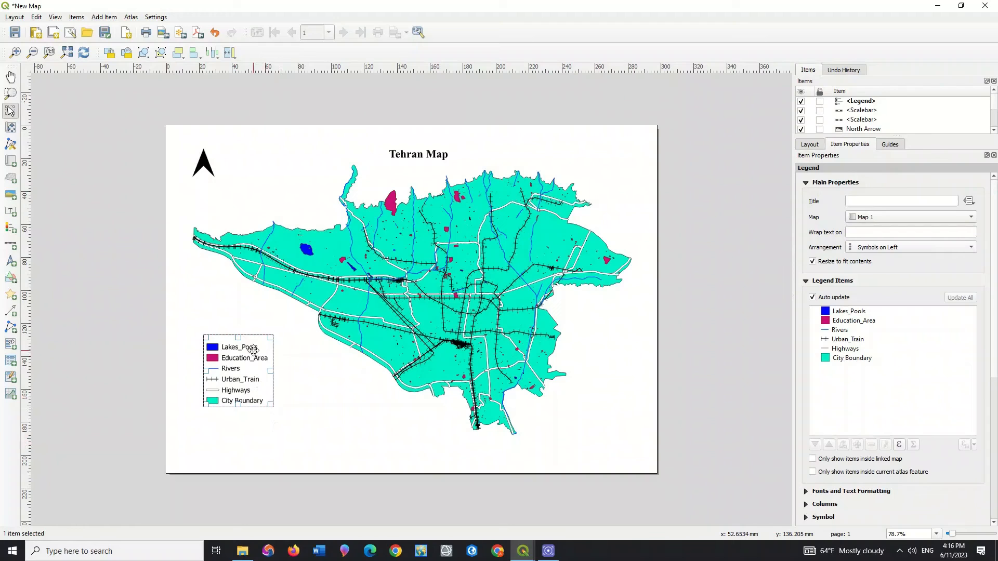
click(414, 300)
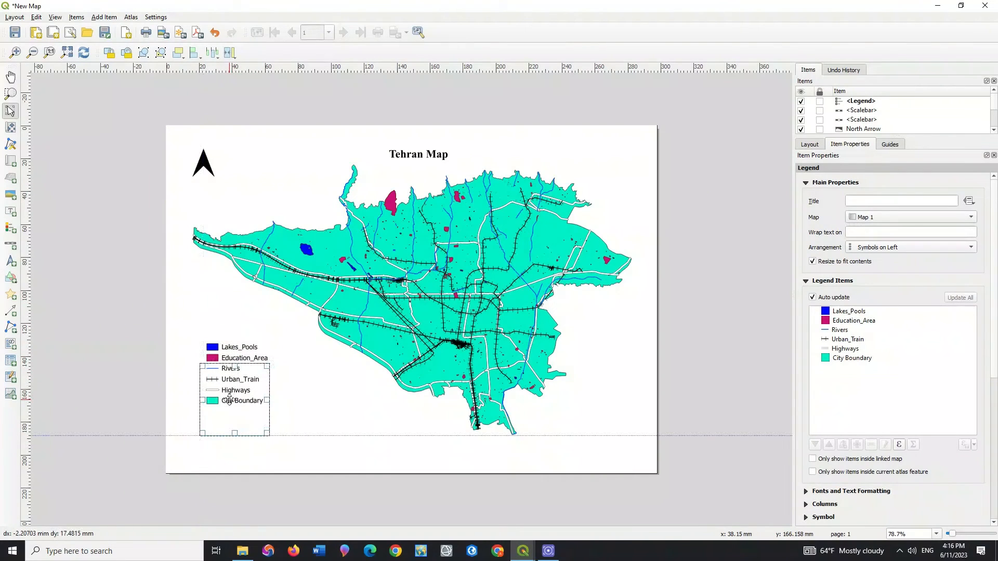
click(122, 325)
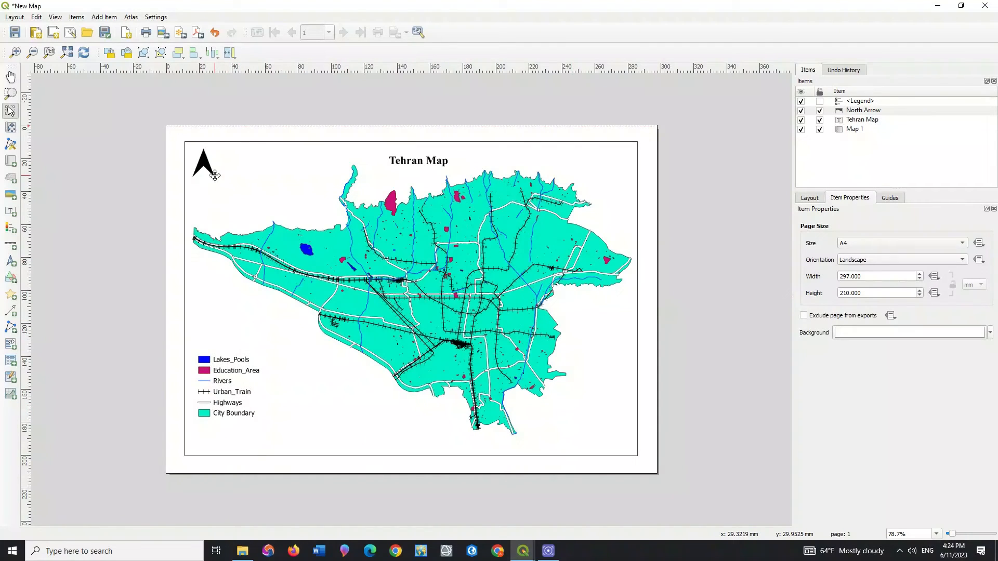
mouse_move(162, 32)
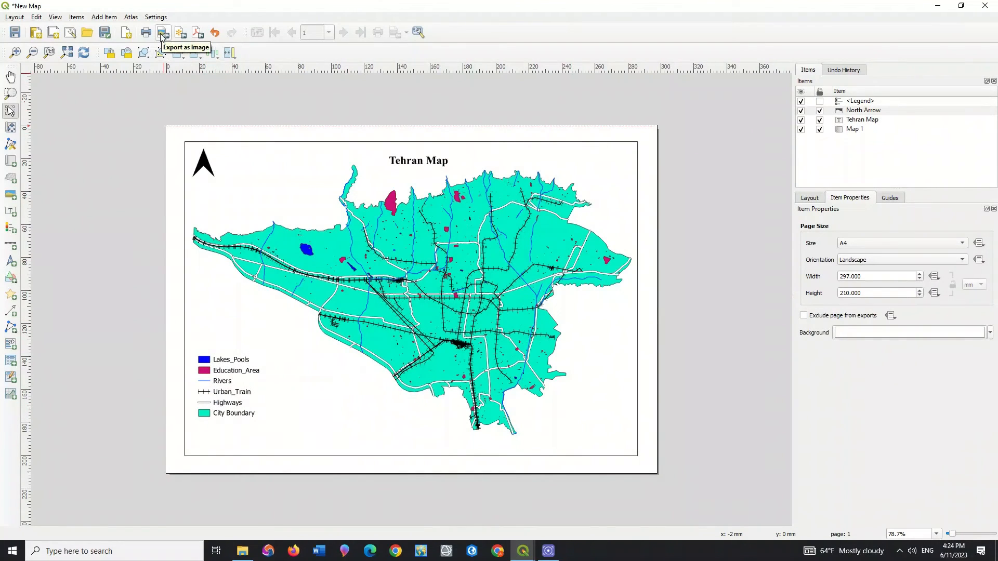
mouse_move(197, 31)
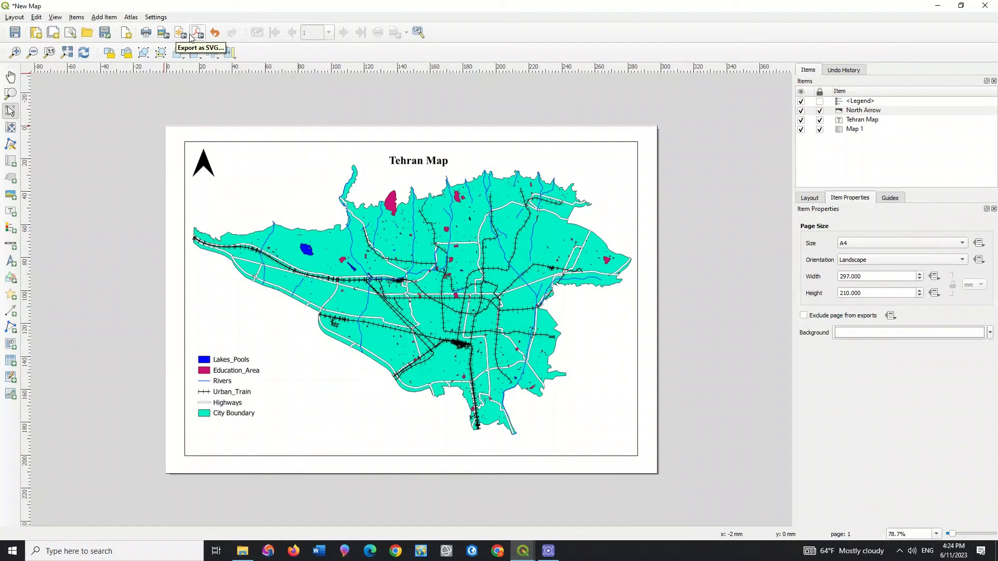
mouse_move(162, 31)
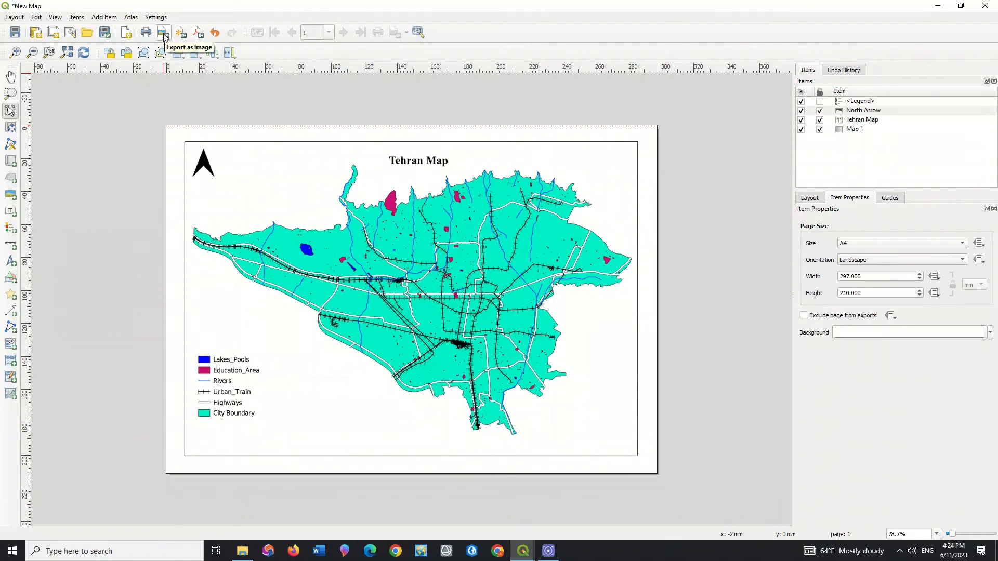
Step: Start exporting the layout as an image to bring up the Save Layout As dialog
click(162, 32)
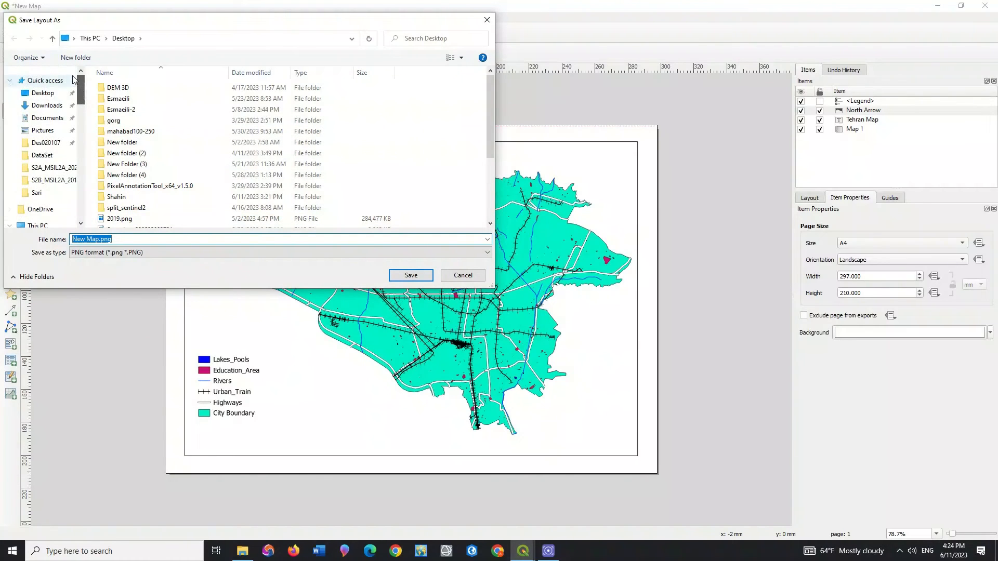
Step: Export the layout as New Map.png on the desktop at 300 dpi and view it in Photos
click(410, 275)
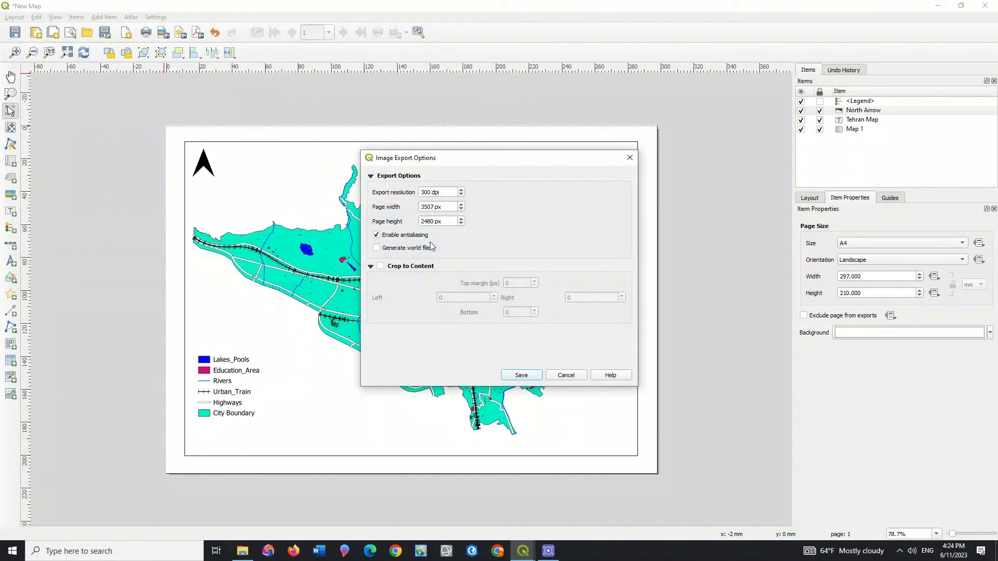
mouse_move(408, 247)
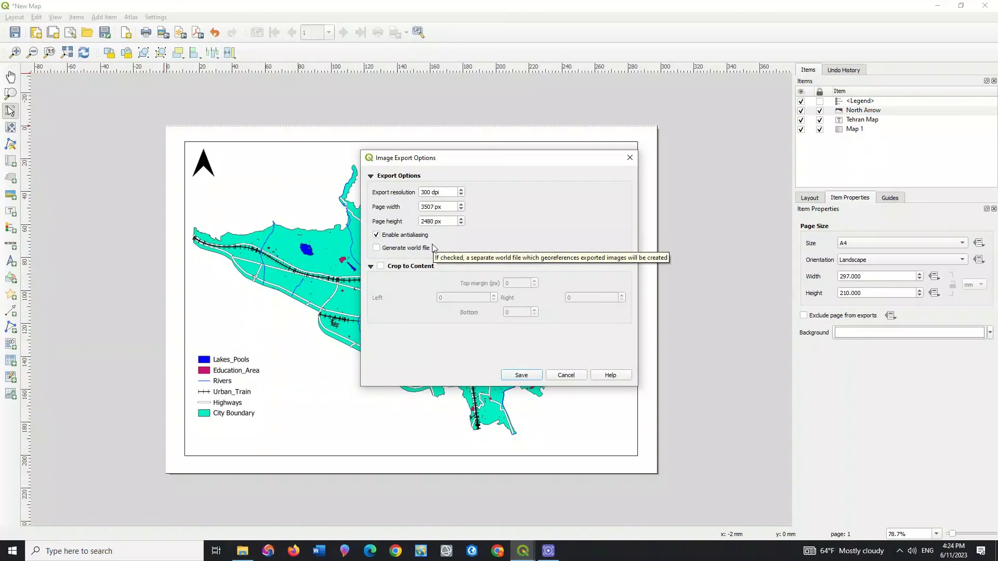
mouse_move(412, 271)
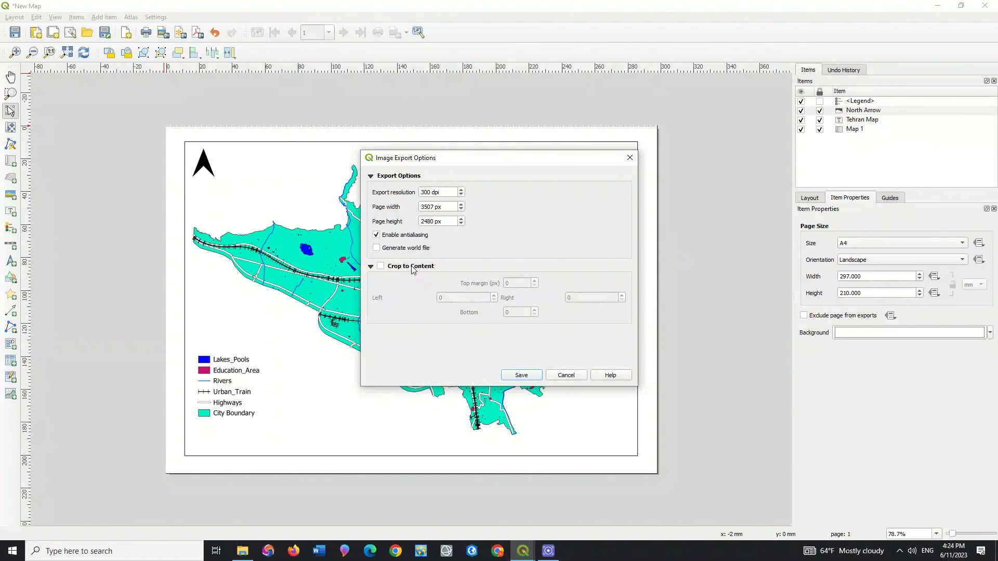
click(379, 266)
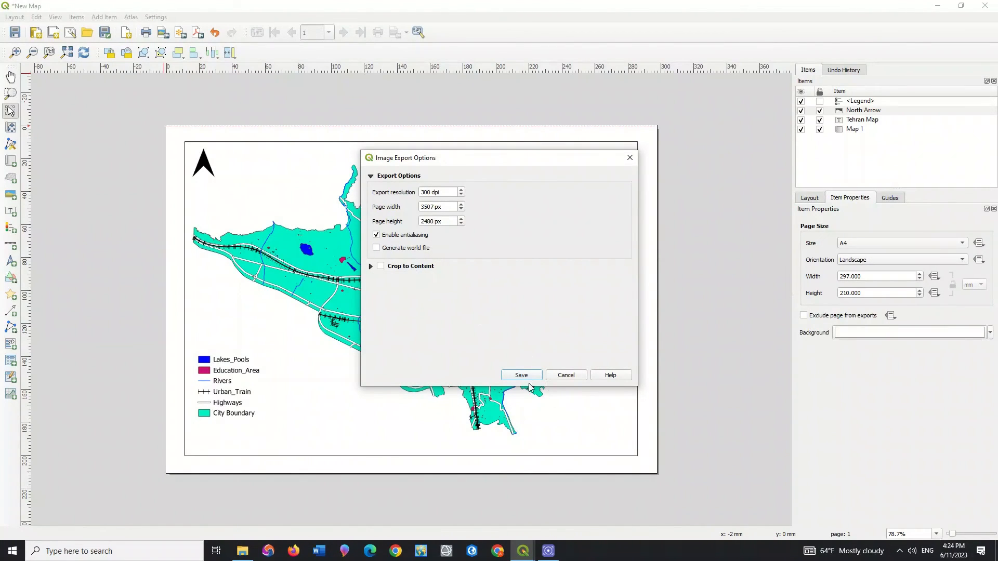
click(520, 375)
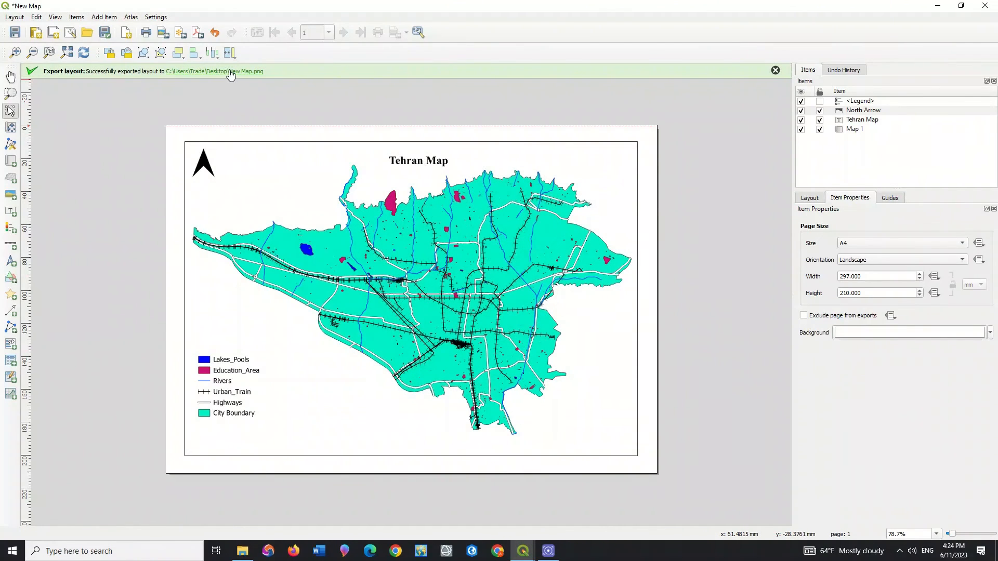
click(214, 71)
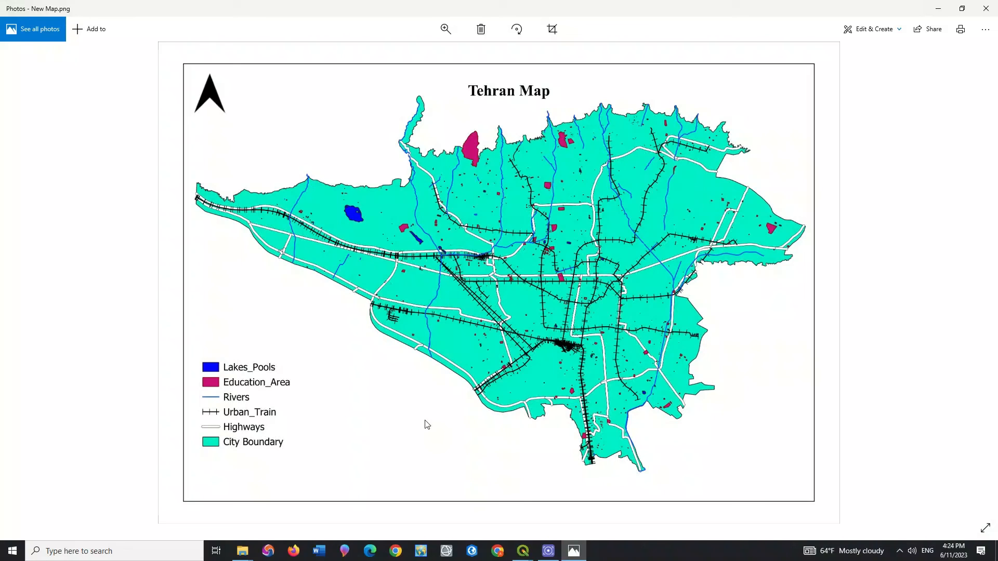
mouse_move(474, 269)
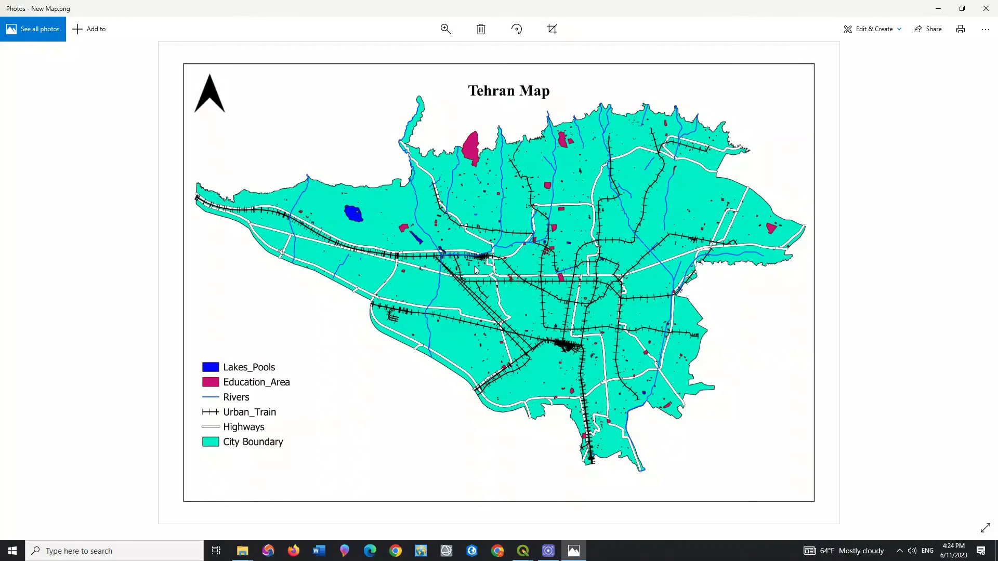